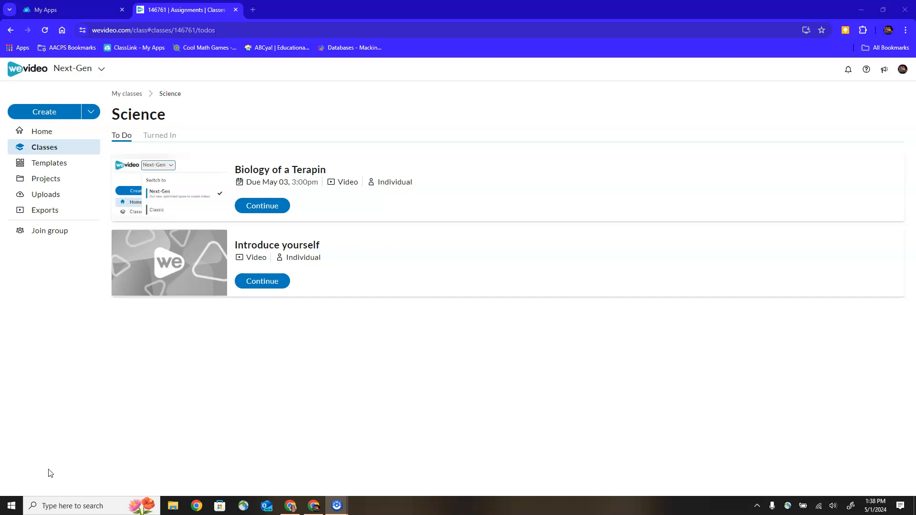
{"action": "mouse_move", "coordinate": [248, 218]}
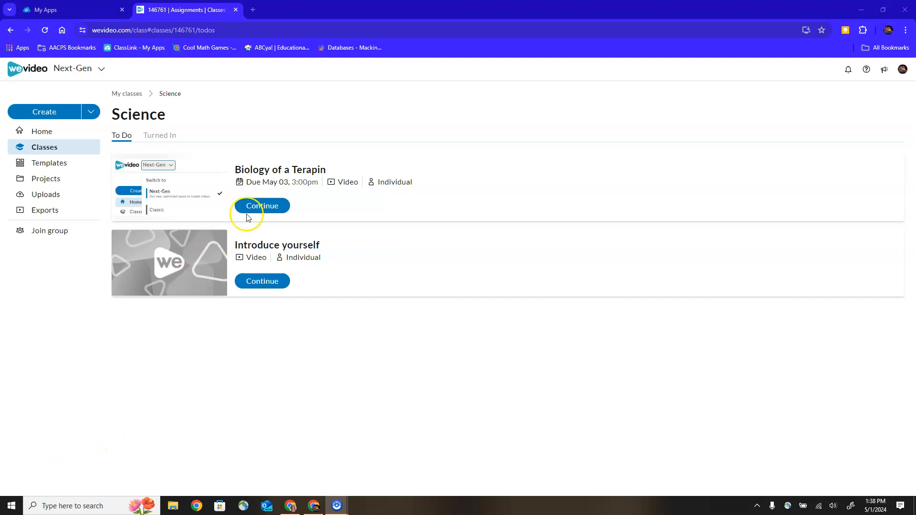
{"action": "mouse_move", "coordinate": [263, 209]}
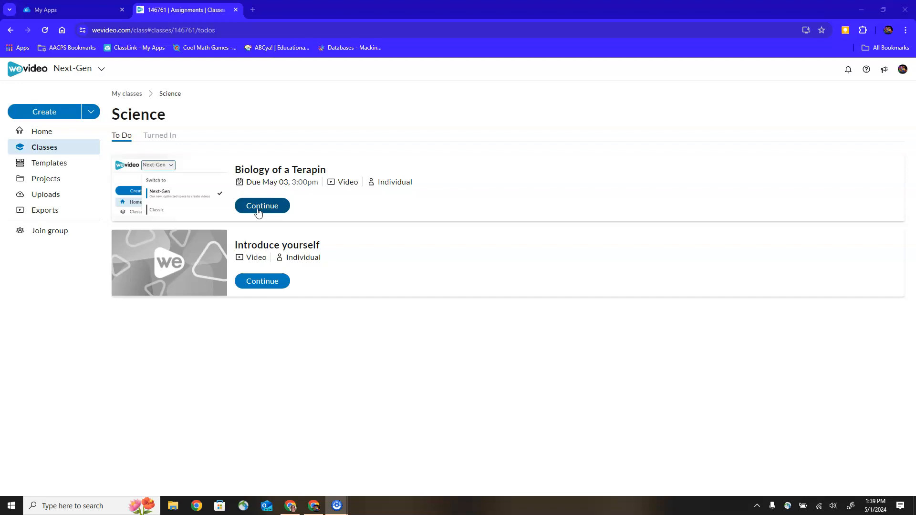
{"action": "mouse_move", "coordinate": [262, 208]}
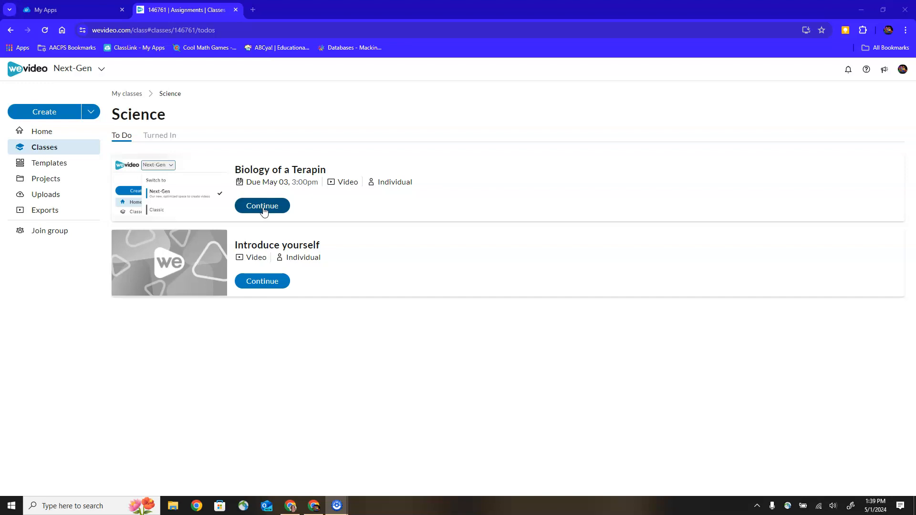
- Continue the Biology of a Terapin assignment into the video editor
{"action": "left_click", "coordinate": [262, 206]}
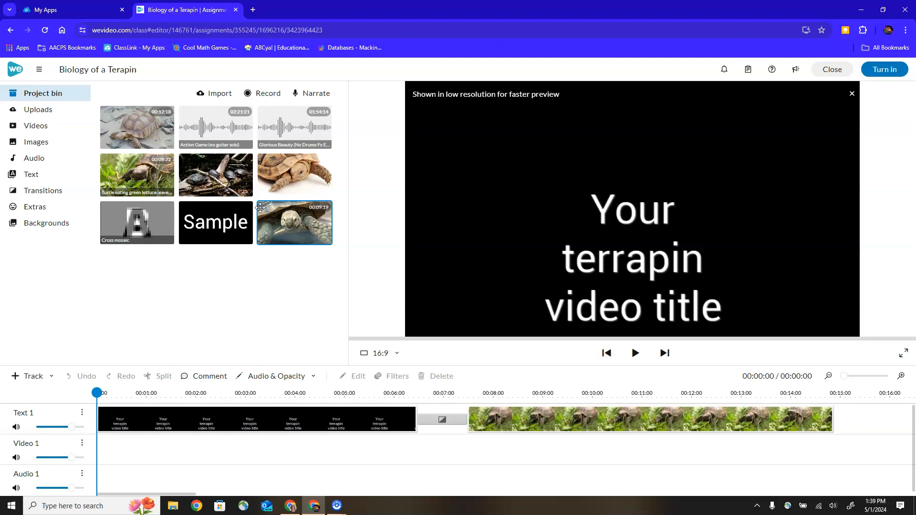
{"action": "mouse_move", "coordinate": [261, 258]}
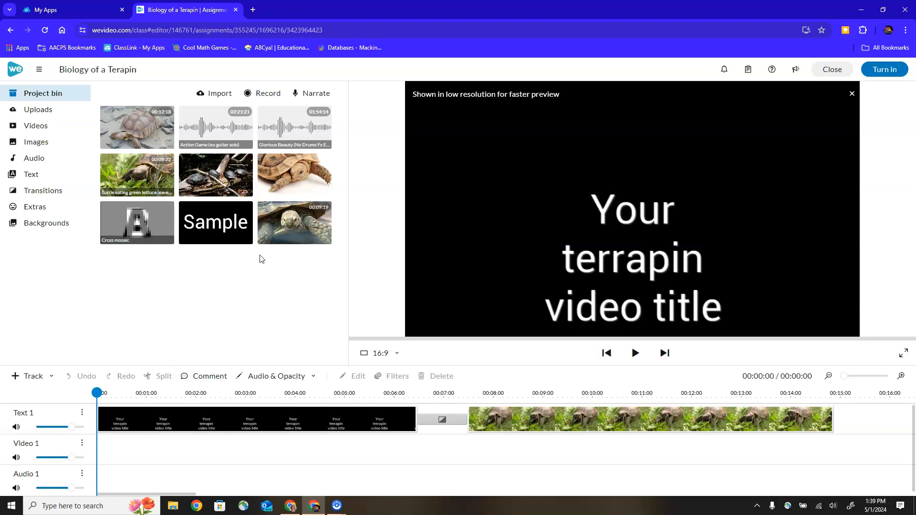
{"action": "mouse_move", "coordinate": [51, 96]}
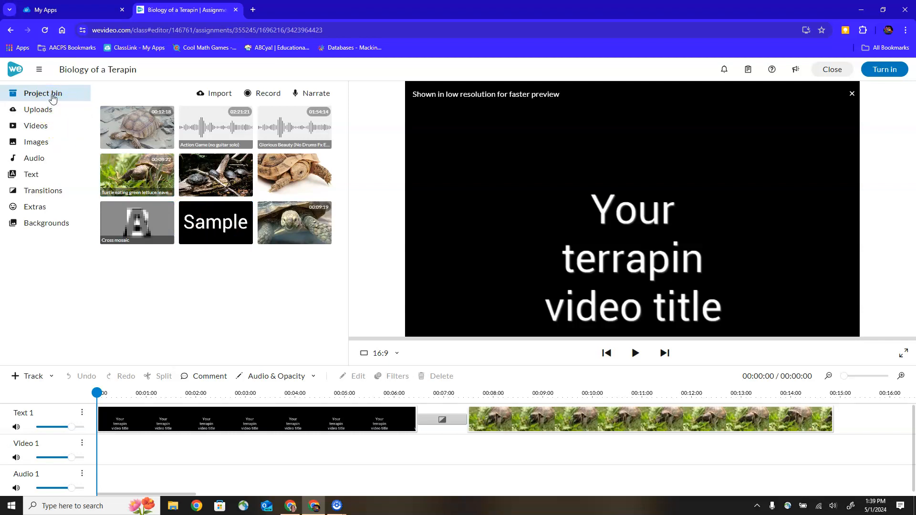
{"action": "mouse_move", "coordinate": [216, 184]}
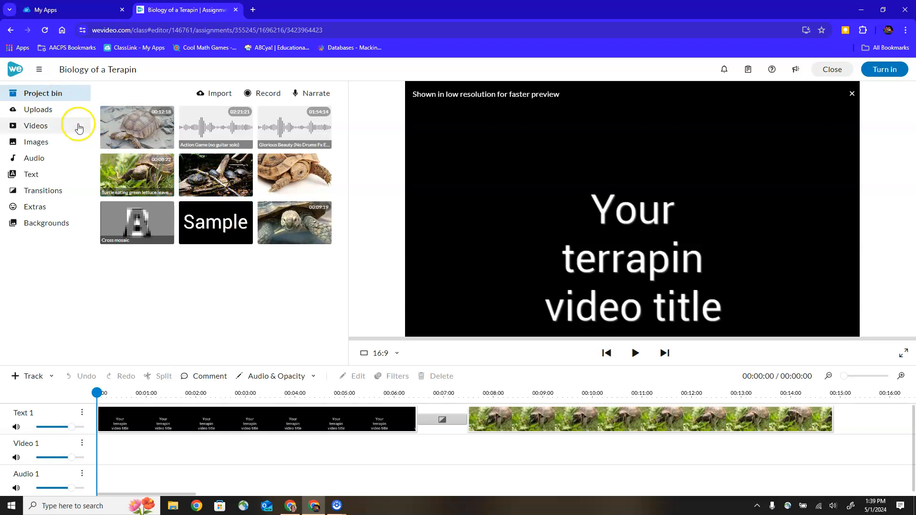
{"action": "mouse_move", "coordinate": [50, 135]}
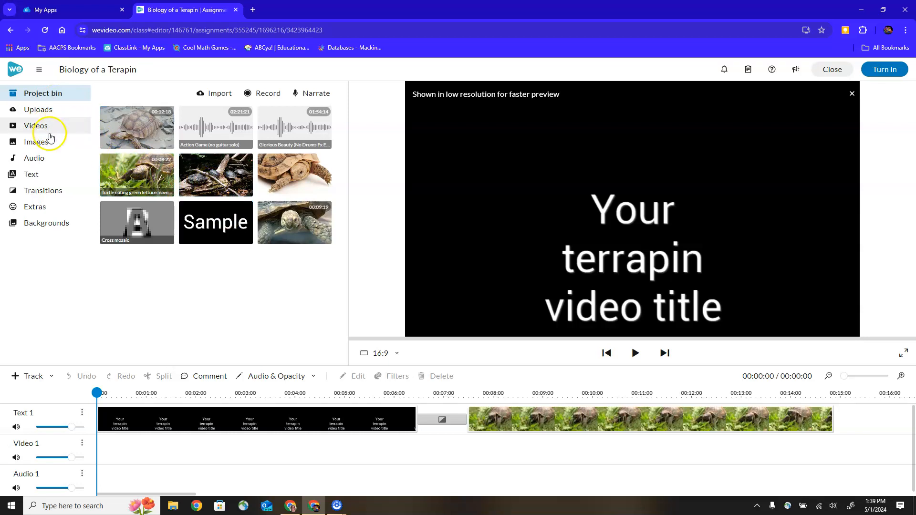
{"action": "mouse_move", "coordinate": [50, 191]}
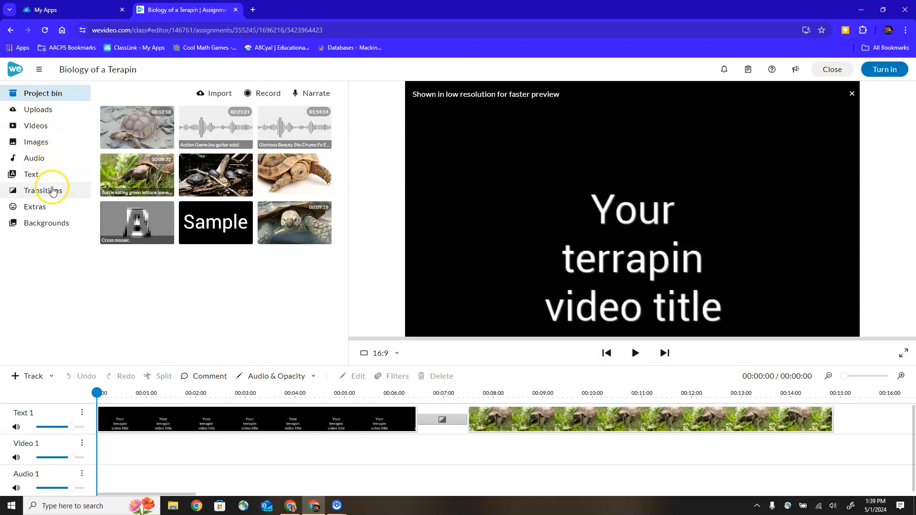
{"action": "mouse_move", "coordinate": [50, 191]}
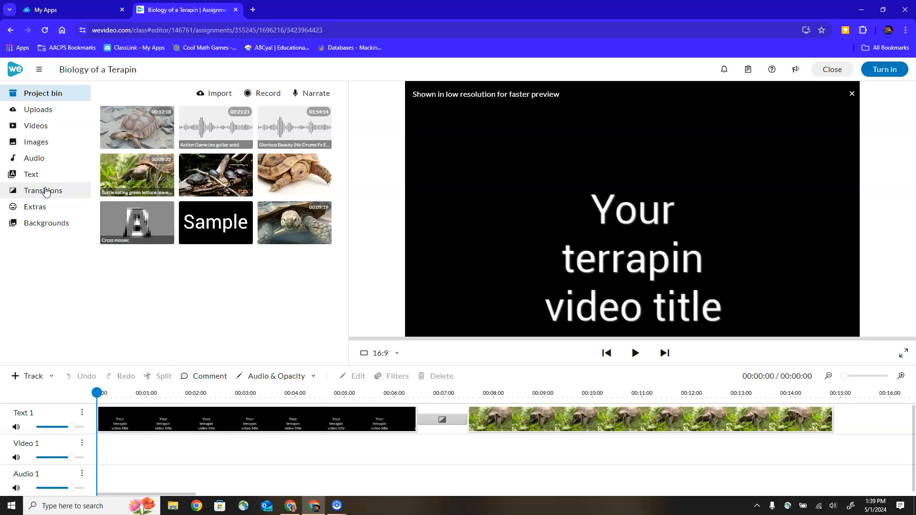
{"action": "mouse_move", "coordinate": [418, 223]}
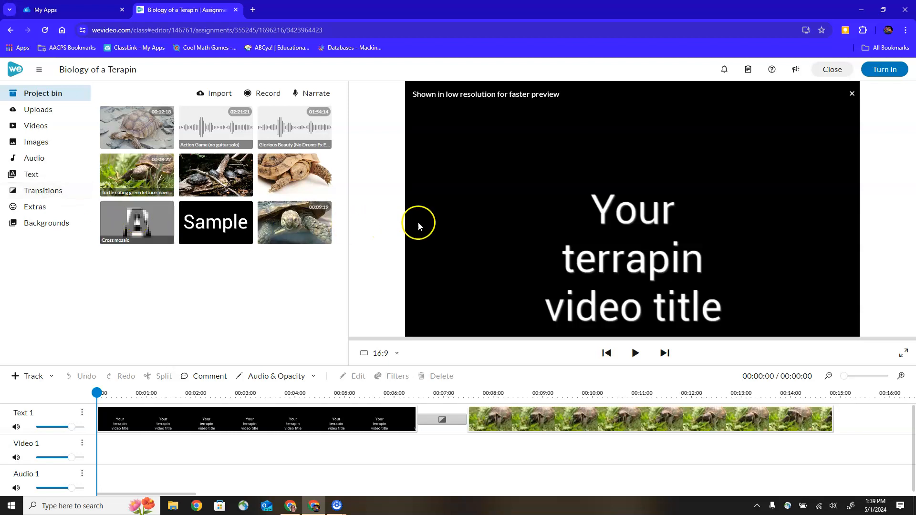
{"action": "mouse_move", "coordinate": [493, 248]}
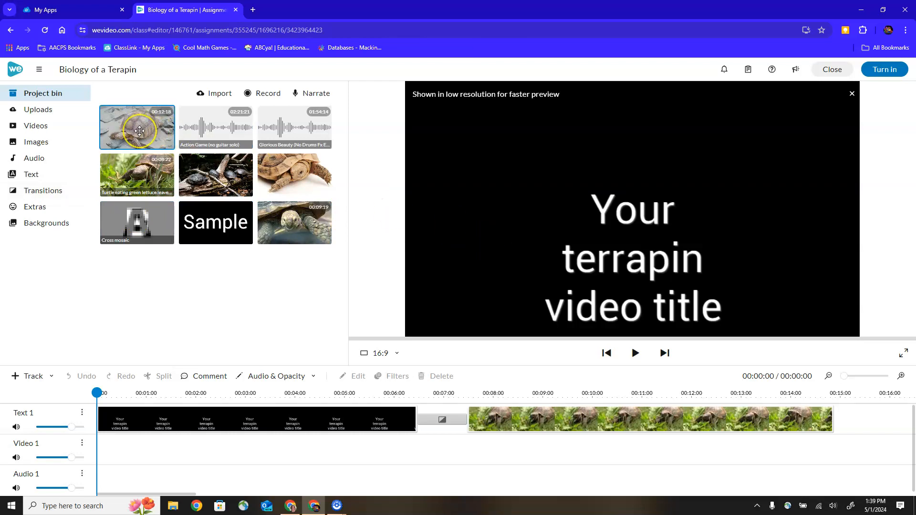
- Play the walking tortoise clip in the preview player, then pause it
{"action": "left_click", "coordinate": [635, 353]}
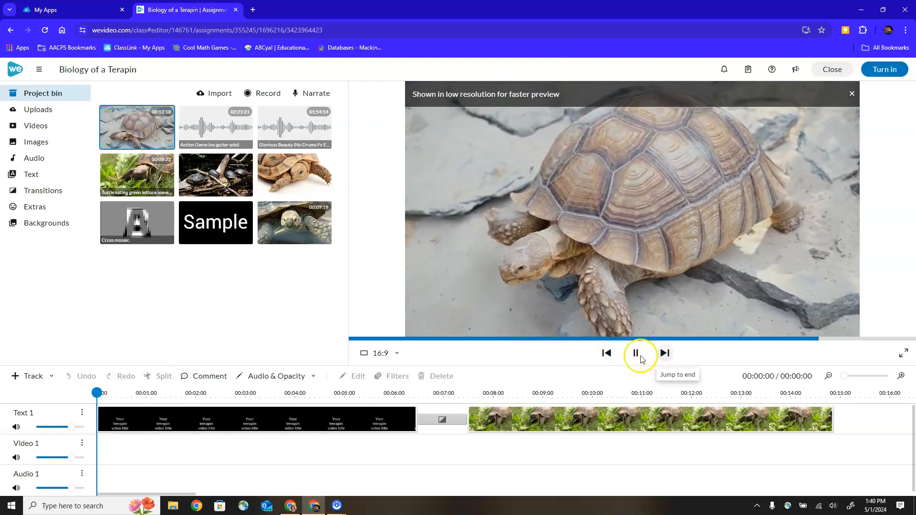
{"action": "left_click", "coordinate": [636, 353]}
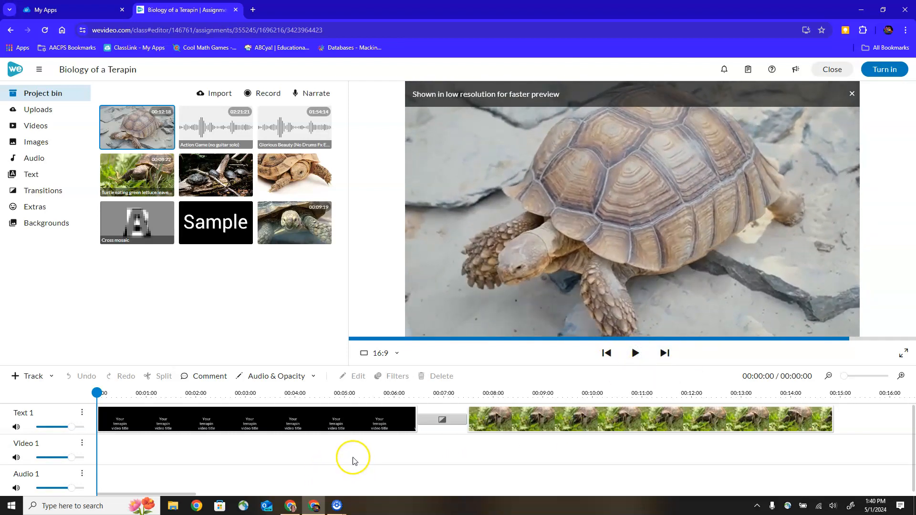
{"action": "mouse_move", "coordinate": [354, 462]}
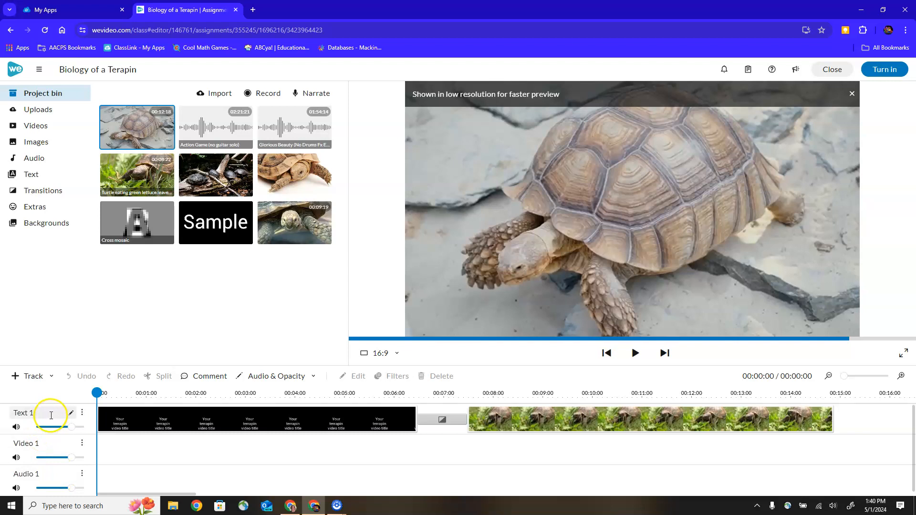
{"action": "mouse_move", "coordinate": [58, 471]}
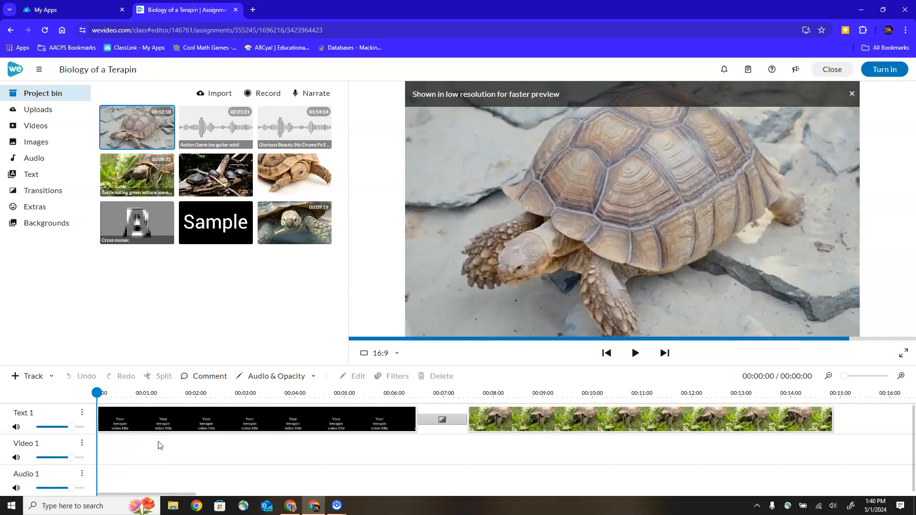
{"action": "mouse_move", "coordinate": [205, 424]}
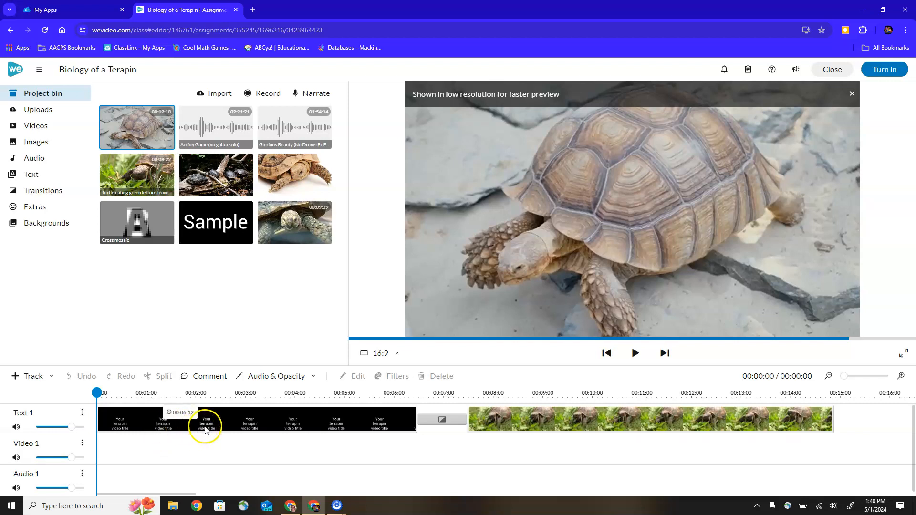
{"action": "mouse_move", "coordinate": [385, 423]}
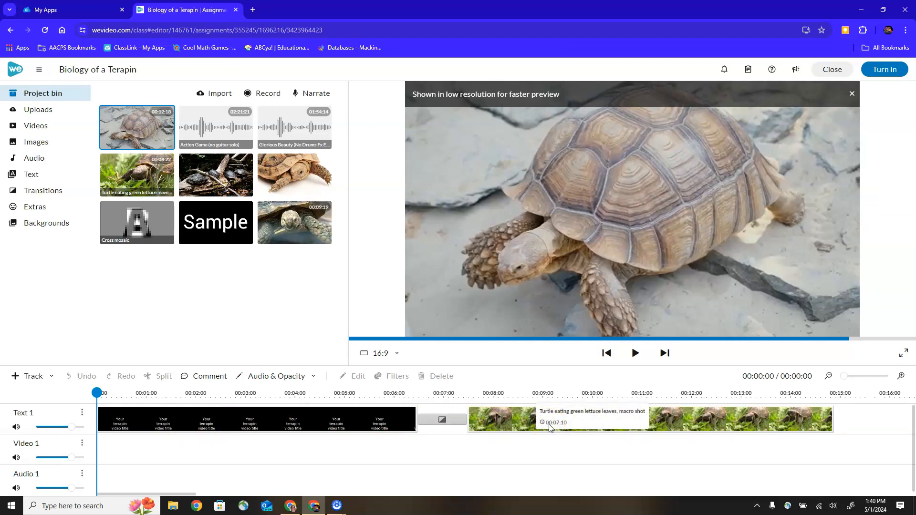
{"action": "mouse_move", "coordinate": [523, 421]}
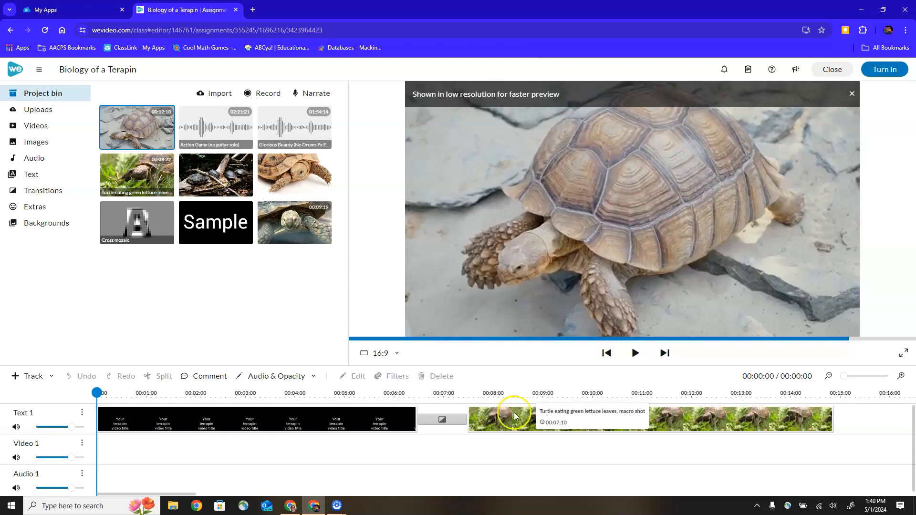
{"action": "mouse_move", "coordinate": [294, 223]}
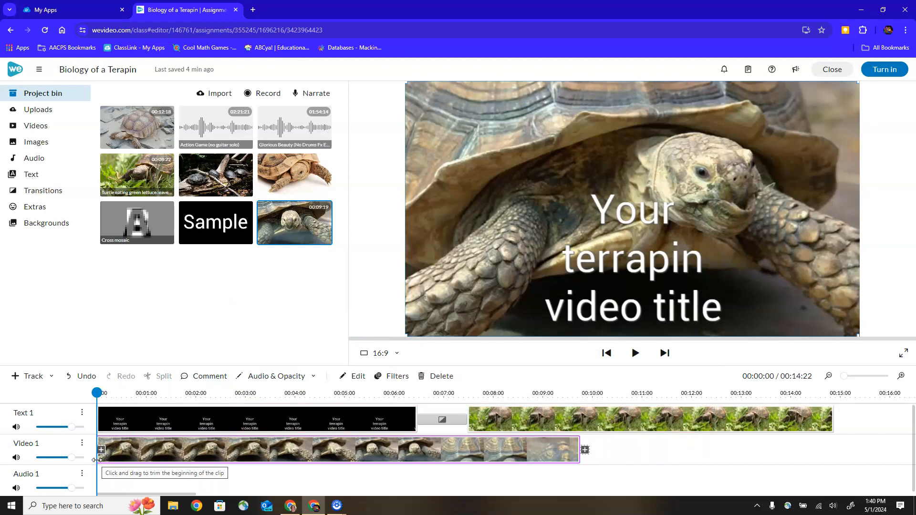
{"action": "mouse_move", "coordinate": [231, 458]}
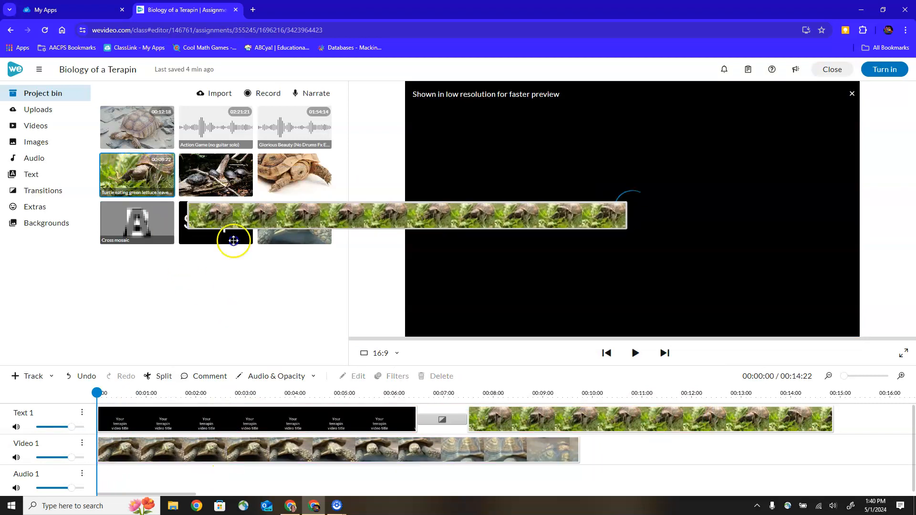
- Insert the lettuce-eating turtle clip after the title, pushing later clips along
{"action": "left_click", "coordinate": [413, 393]}
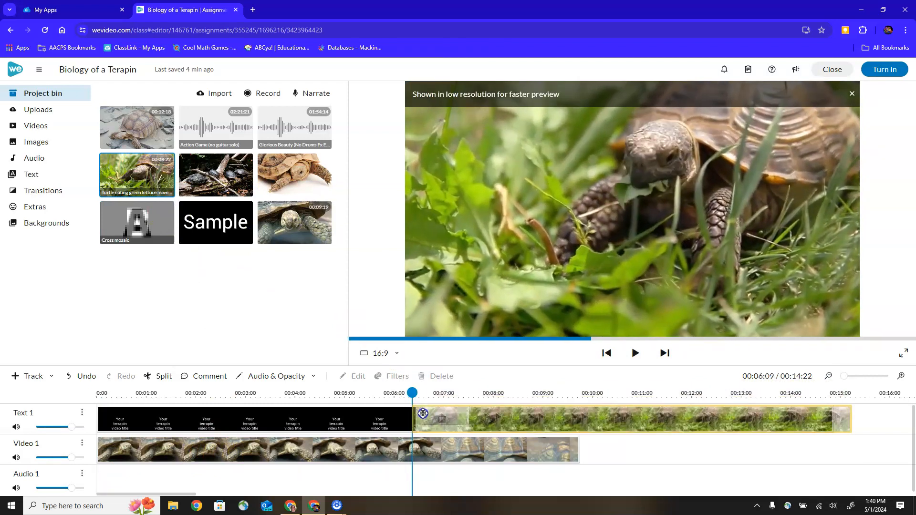
{"action": "right_click", "coordinate": [423, 414]}
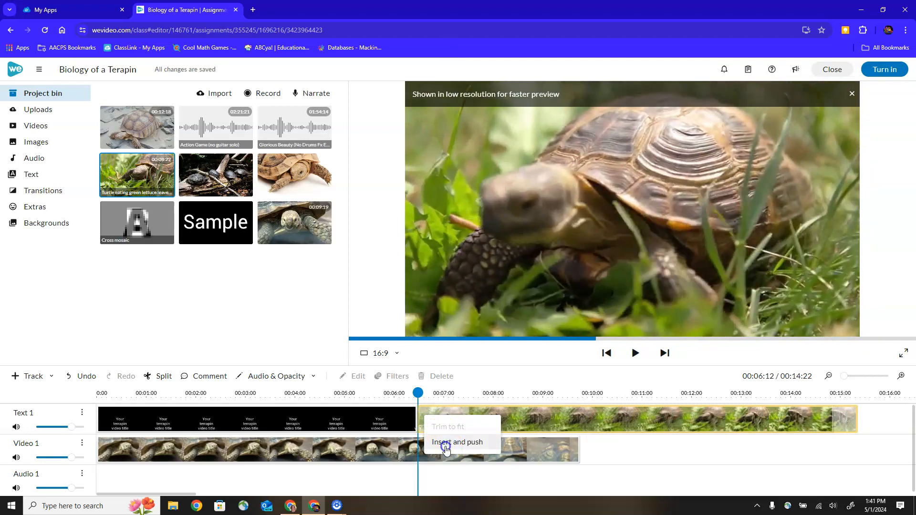
{"action": "left_click", "coordinate": [458, 442]}
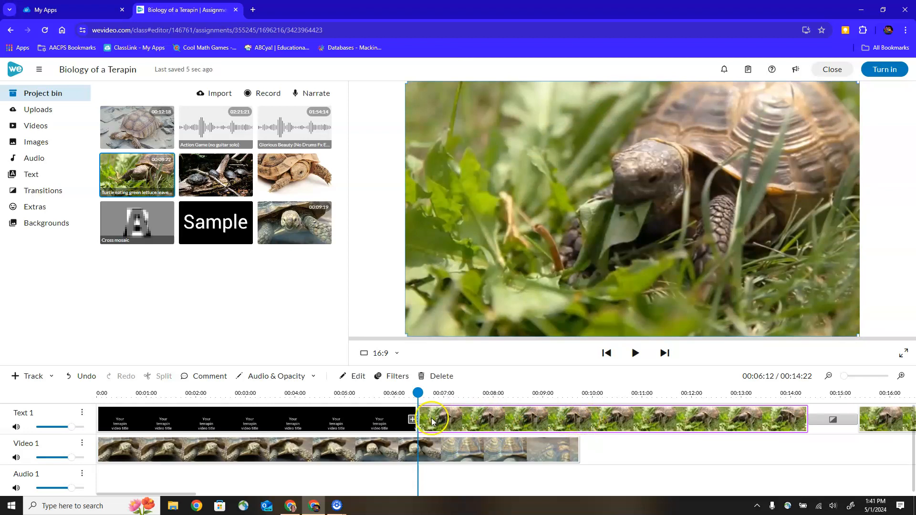
{"action": "mouse_move", "coordinate": [702, 436]}
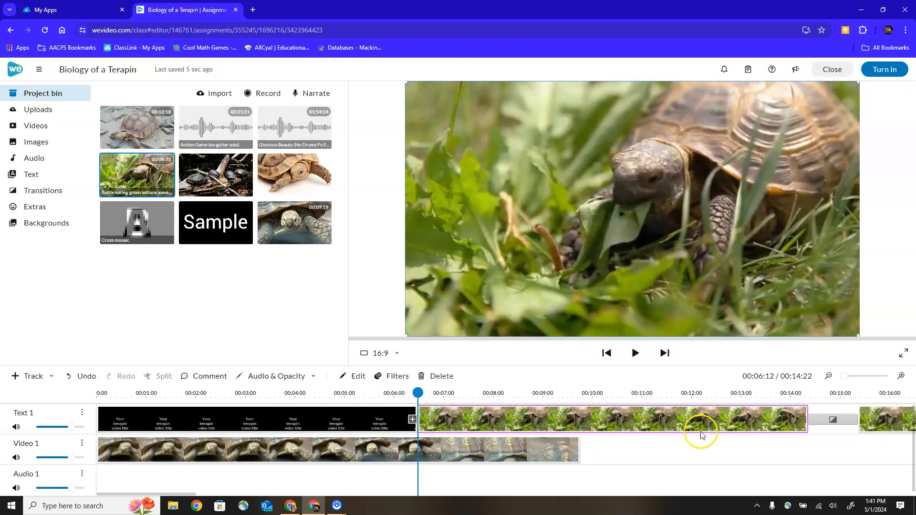
{"action": "mouse_move", "coordinate": [165, 499]}
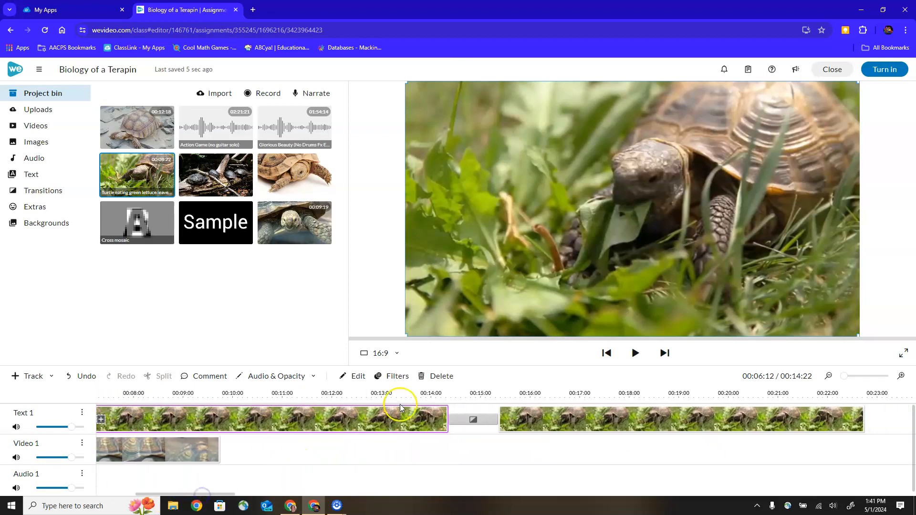
{"action": "mouse_move", "coordinate": [600, 427]}
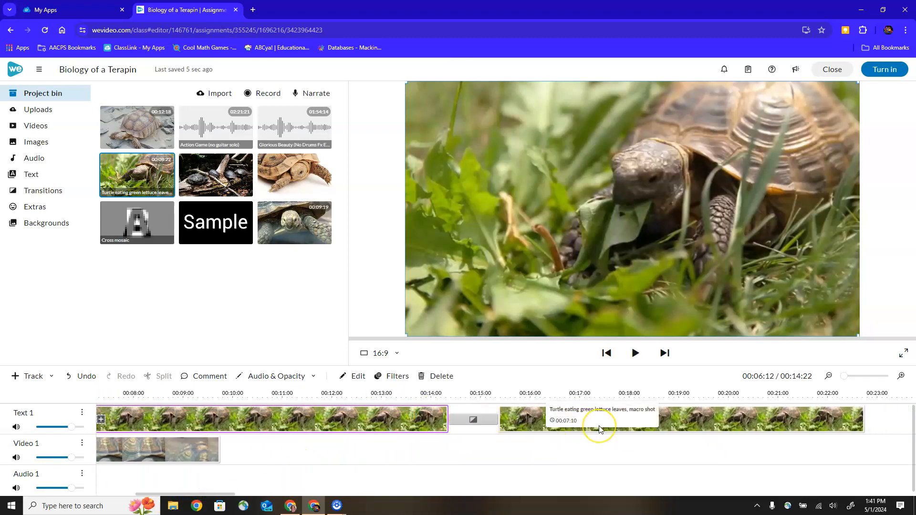
{"action": "mouse_move", "coordinate": [251, 482]}
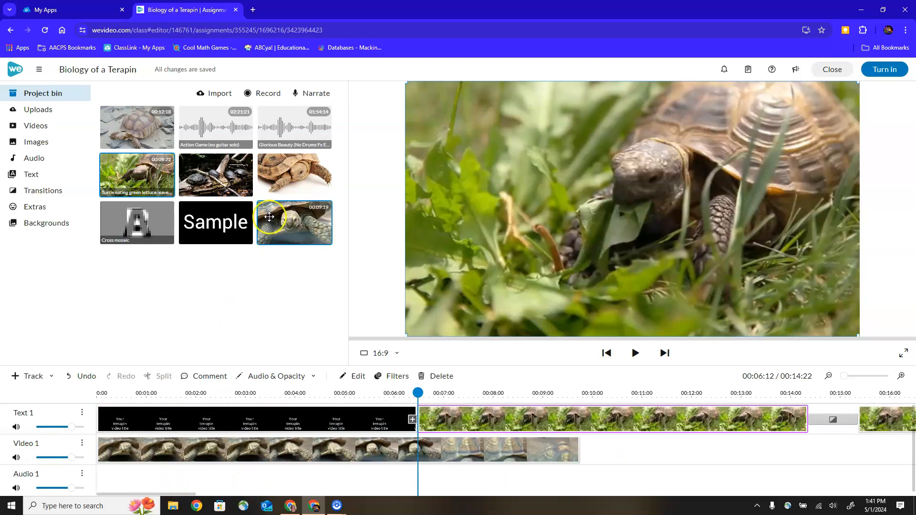
- Select and listen to the Action Game music clip, then pause it
{"action": "left_click", "coordinate": [216, 127]}
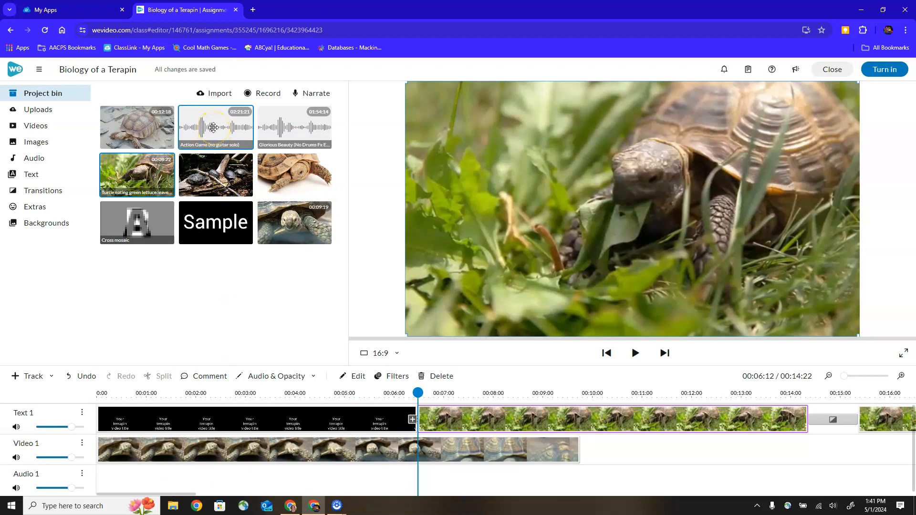
{"action": "left_click", "coordinate": [635, 353]}
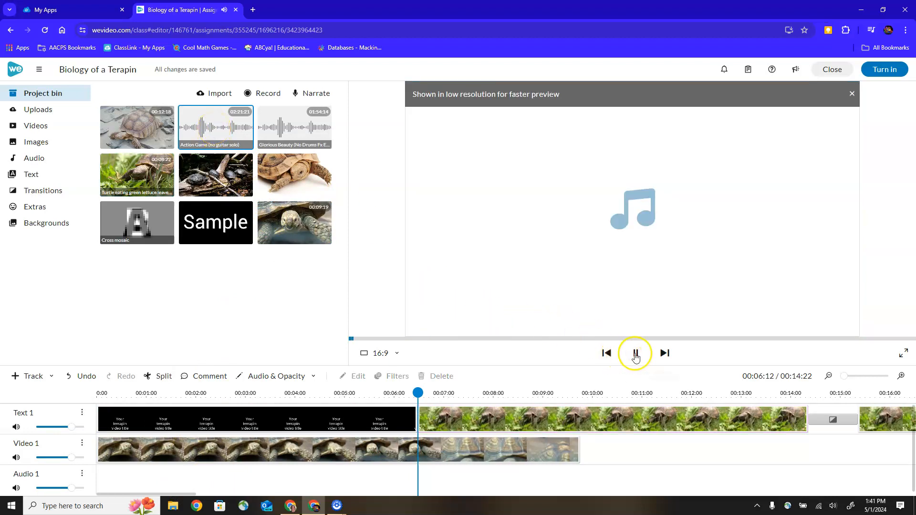
{"action": "left_click", "coordinate": [635, 353]}
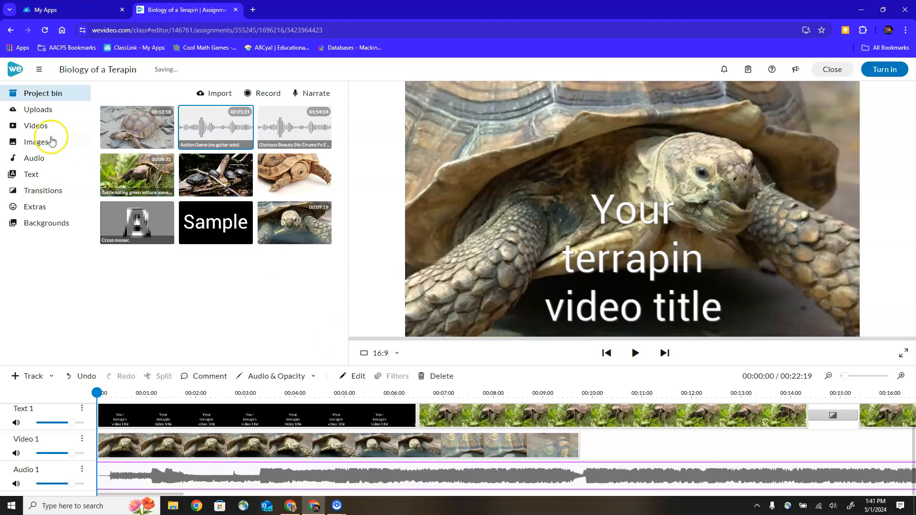
- Browse the stock video library, scrolling through its clips
{"action": "left_click", "coordinate": [36, 126]}
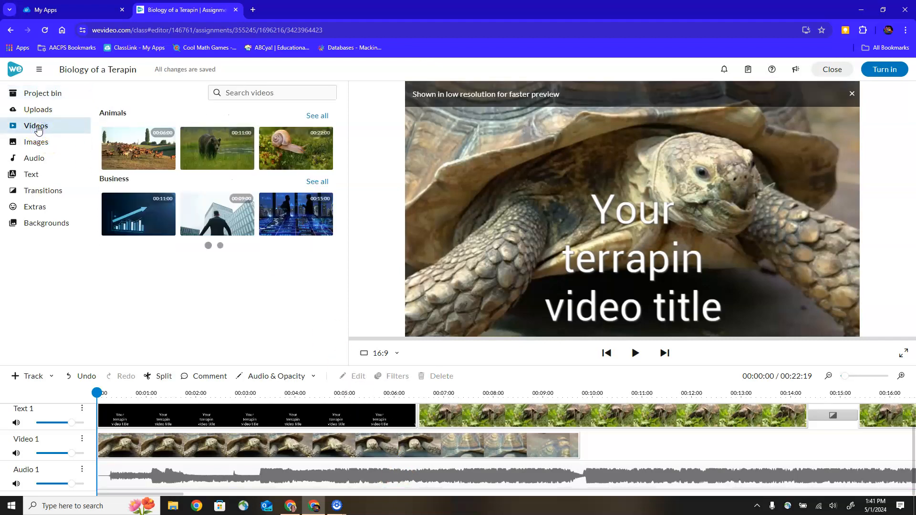
{"action": "scroll", "scroll_direction": "down", "scroll_amount": 3}
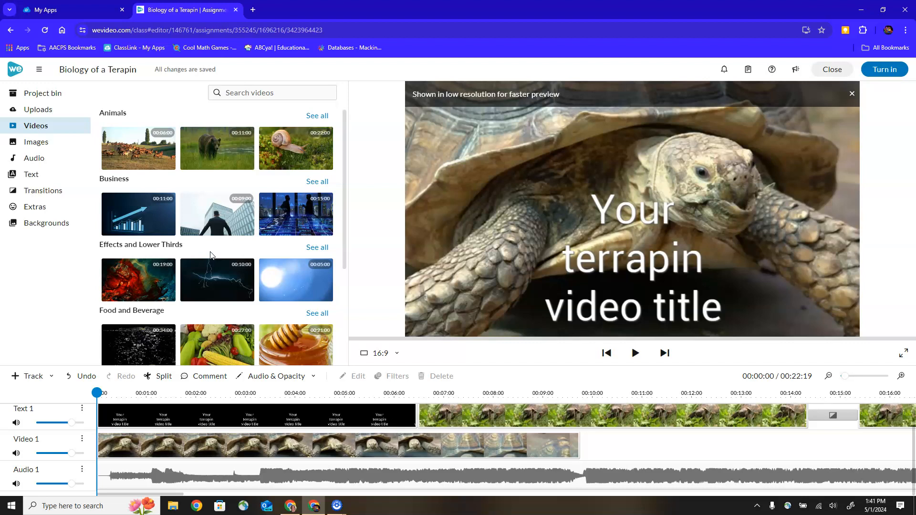
{"action": "mouse_move", "coordinate": [814, 95]}
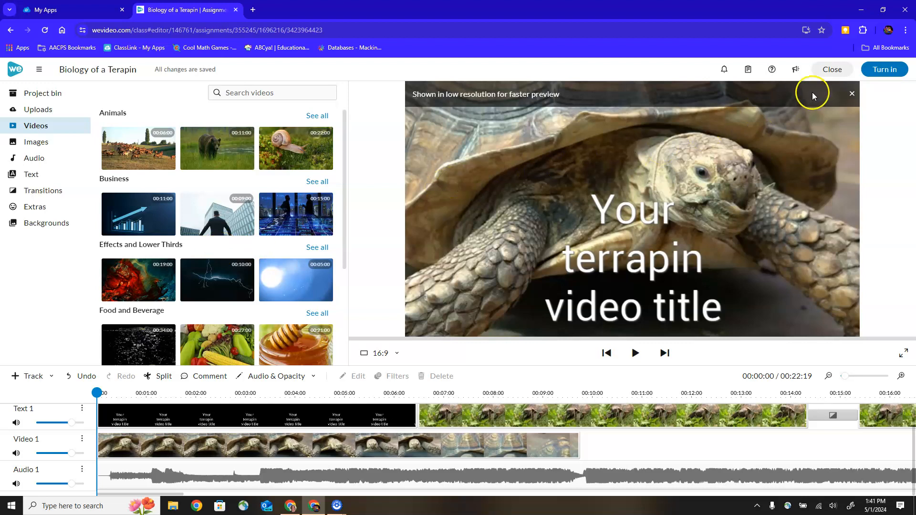
{"action": "mouse_move", "coordinate": [832, 70]}
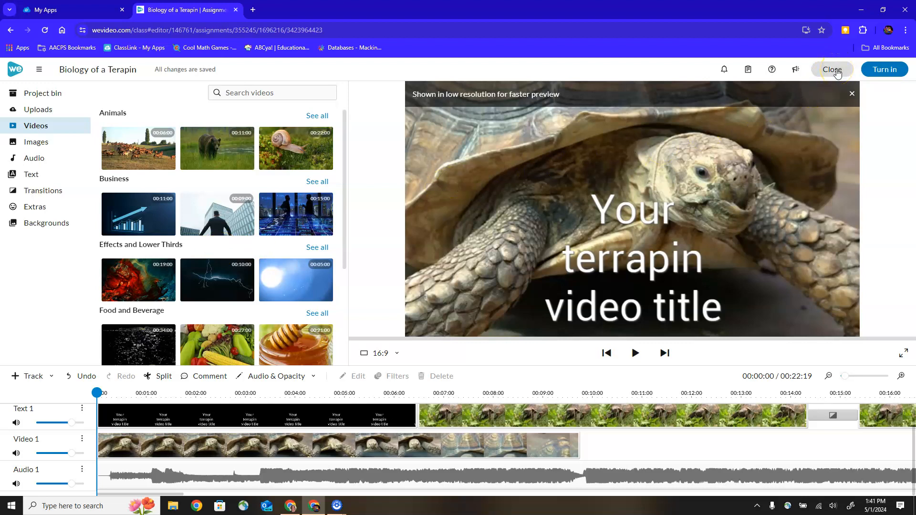
- Close the terrapin project and continue the Introduce yourself assignment from the class list
{"action": "left_click", "coordinate": [831, 68]}
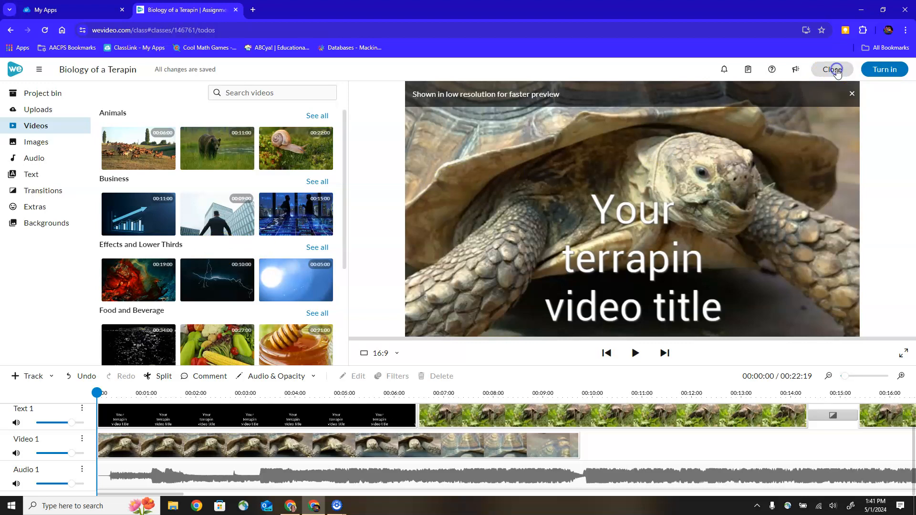
{"action": "left_click", "coordinate": [832, 68]}
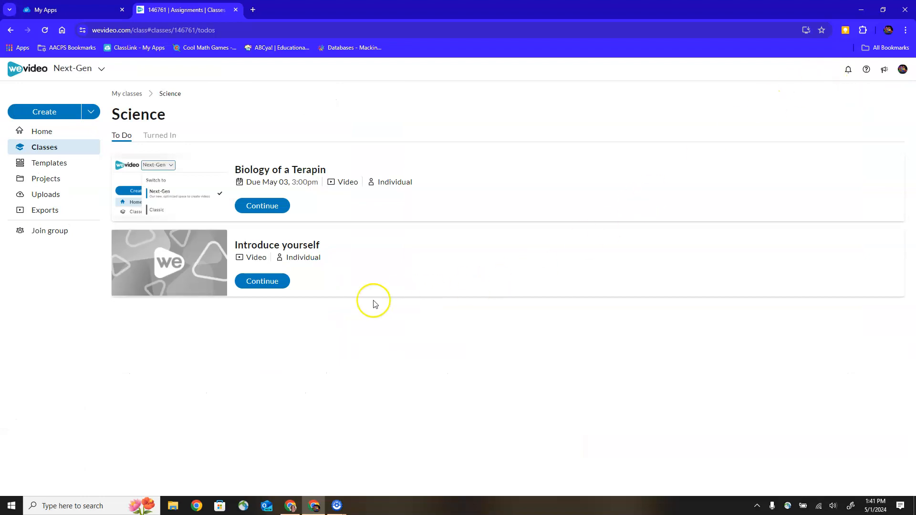
{"action": "mouse_move", "coordinate": [265, 316]}
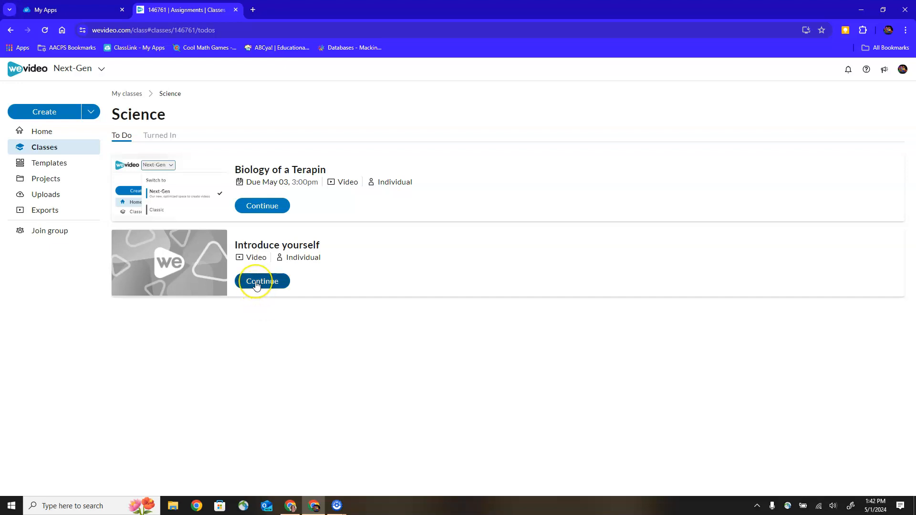
{"action": "mouse_move", "coordinate": [261, 281]}
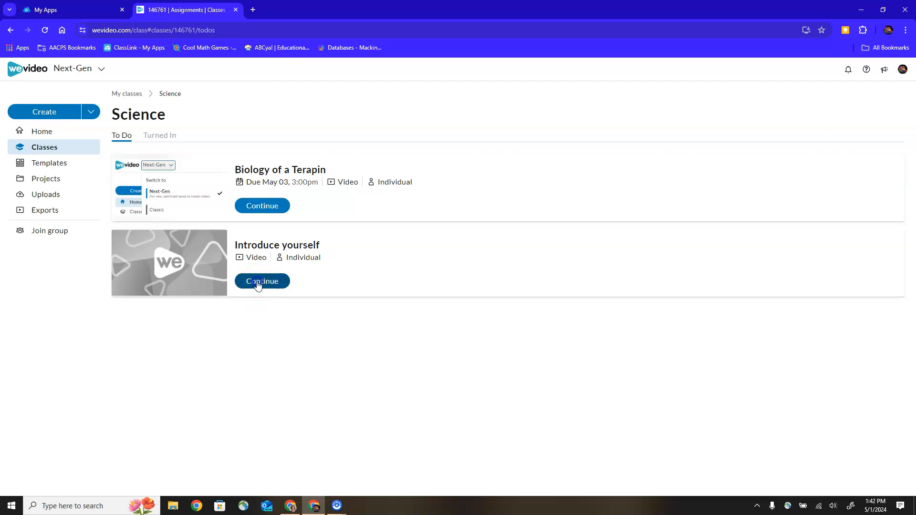
{"action": "left_click", "coordinate": [261, 280]}
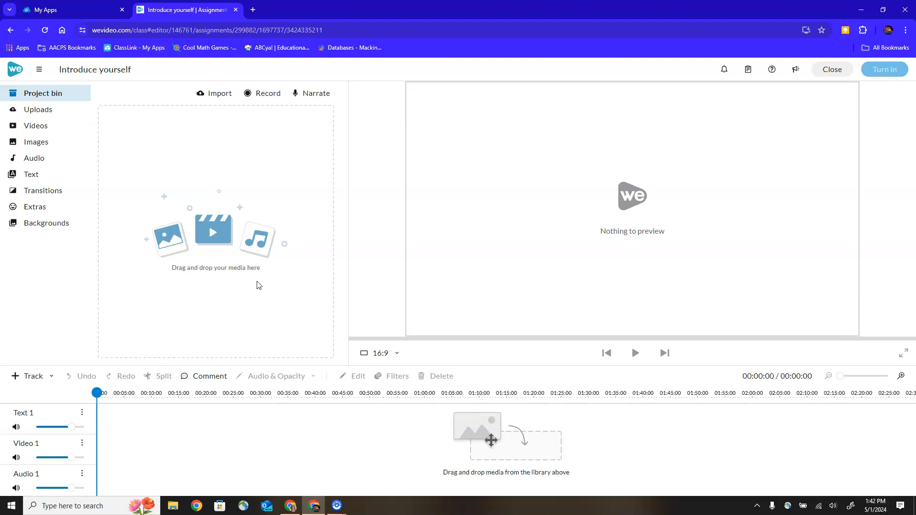
{"action": "mouse_move", "coordinate": [213, 232]}
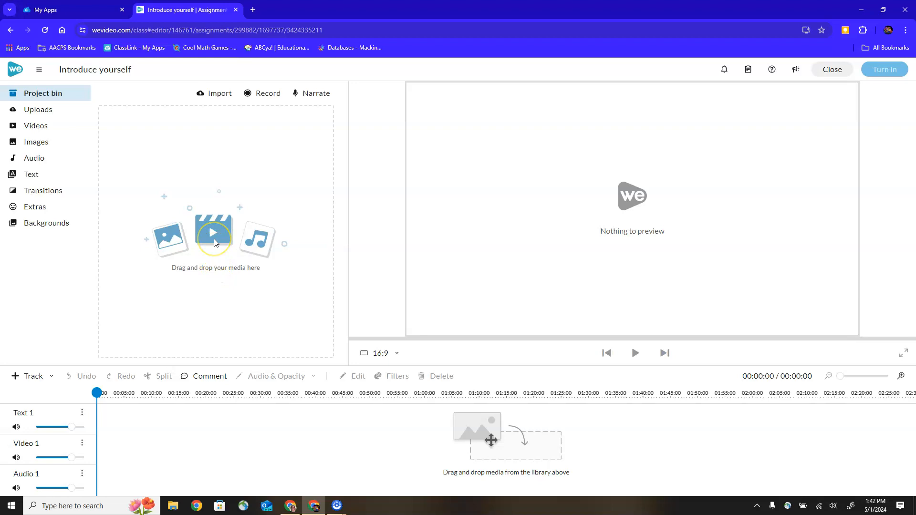
{"action": "mouse_move", "coordinate": [551, 252]}
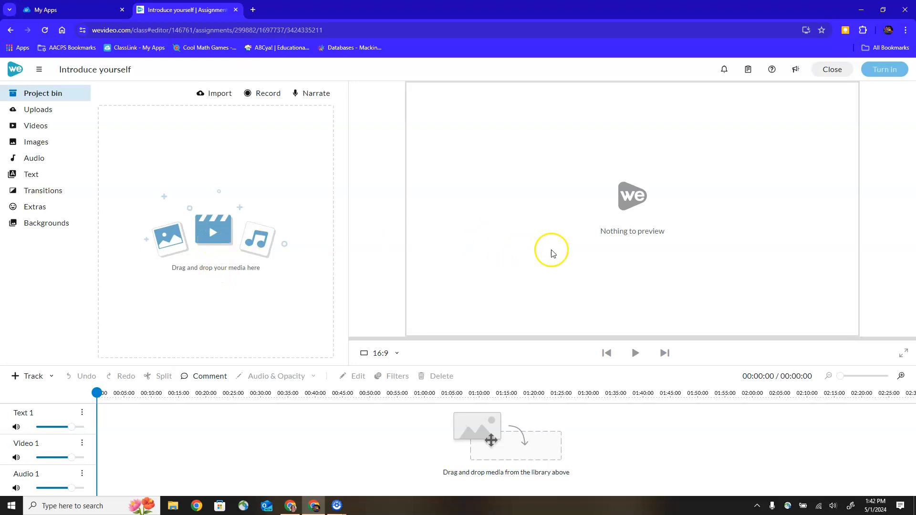
{"action": "mouse_move", "coordinate": [443, 450]}
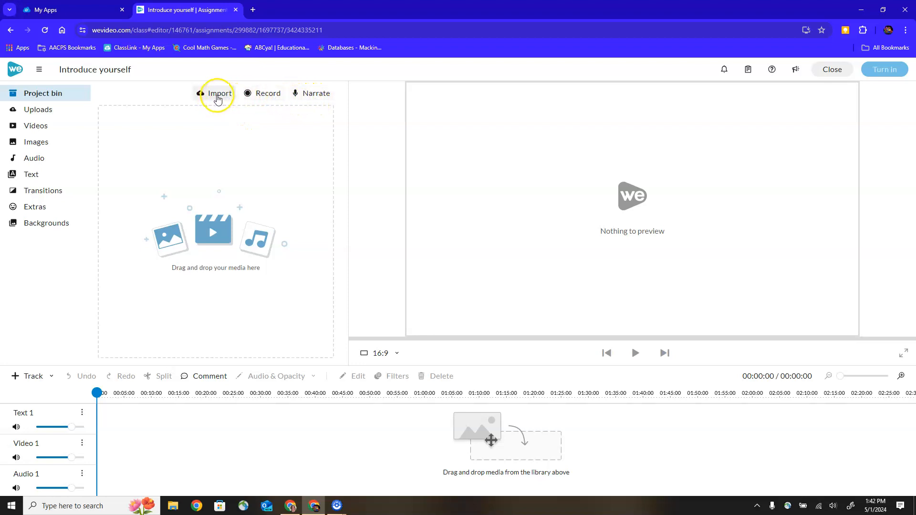
{"action": "mouse_move", "coordinate": [268, 92]}
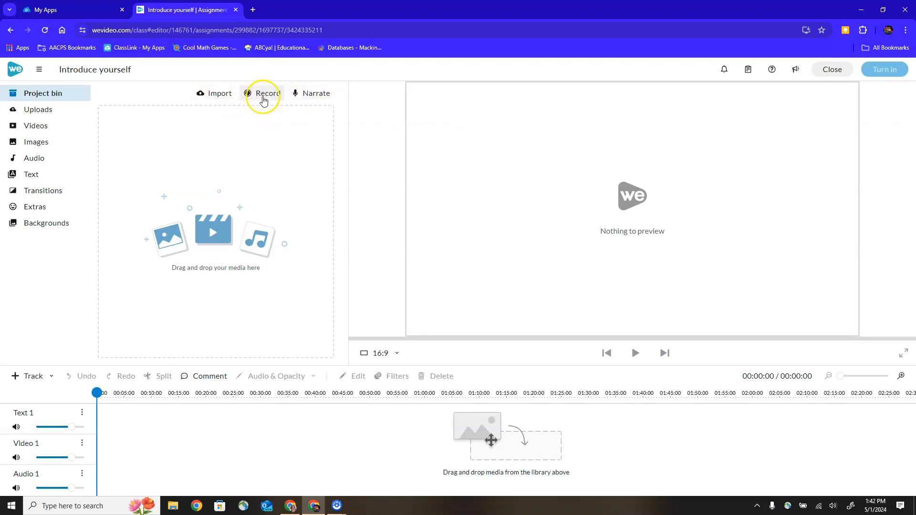
{"action": "mouse_move", "coordinate": [163, 133]}
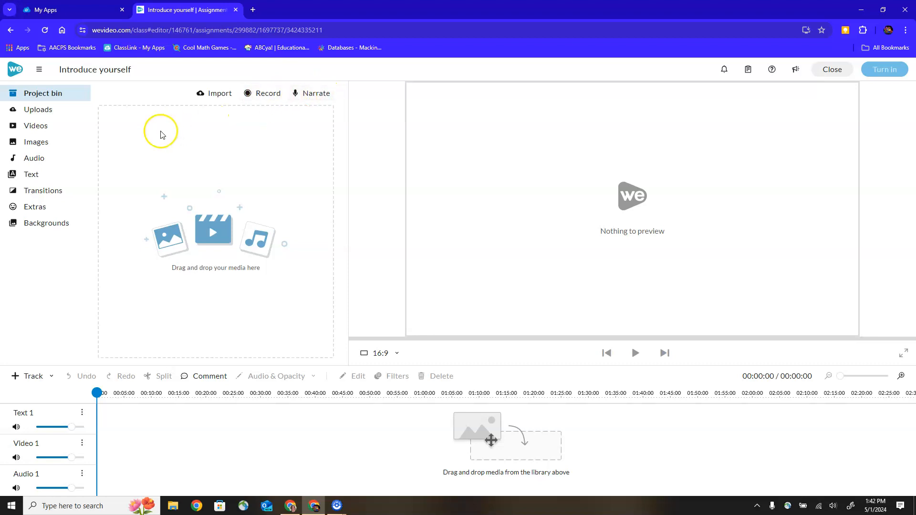
{"action": "mouse_move", "coordinate": [35, 126]}
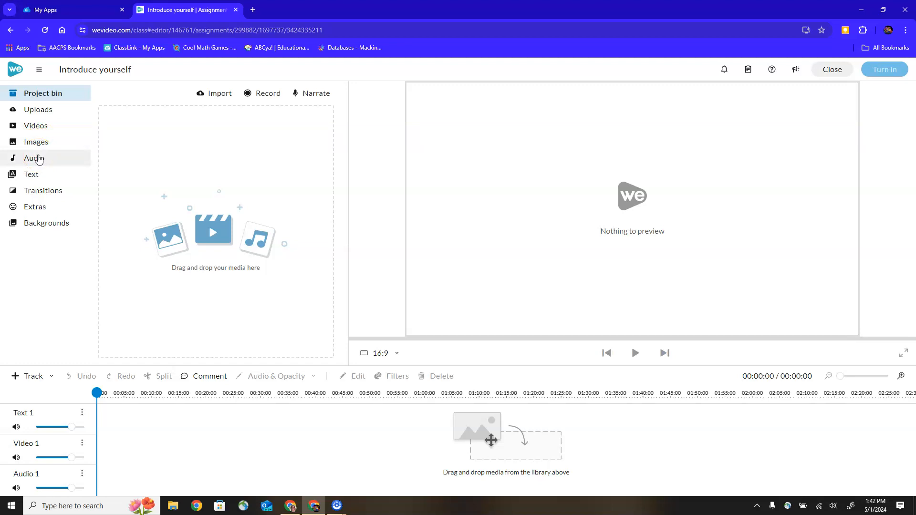
- Search the stock video library for a person walking through a field
{"action": "left_click", "coordinate": [35, 126]}
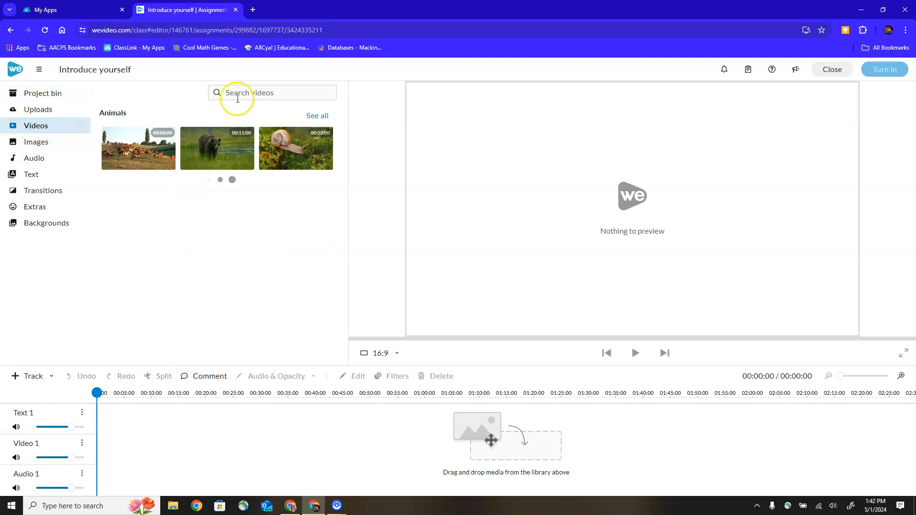
{"action": "type", "text": "person walkin"}
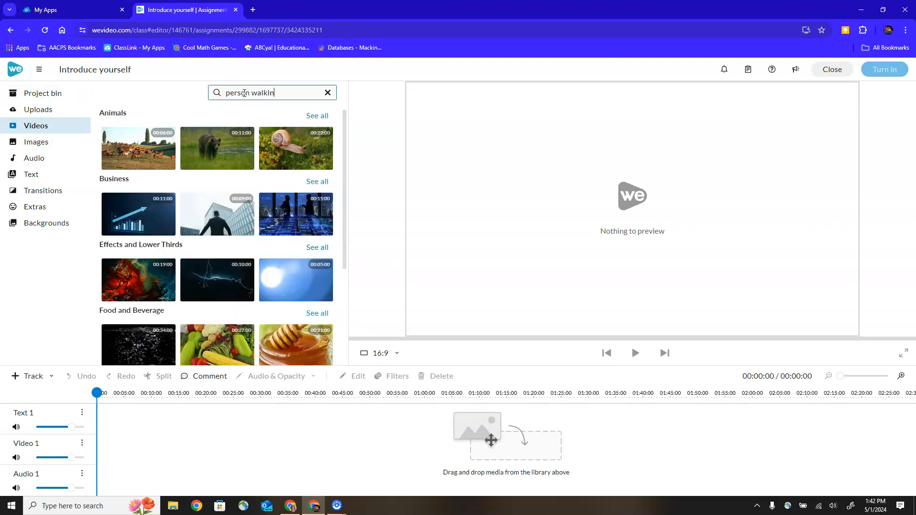
{"action": "type", "text": "g thorugh a fie"}
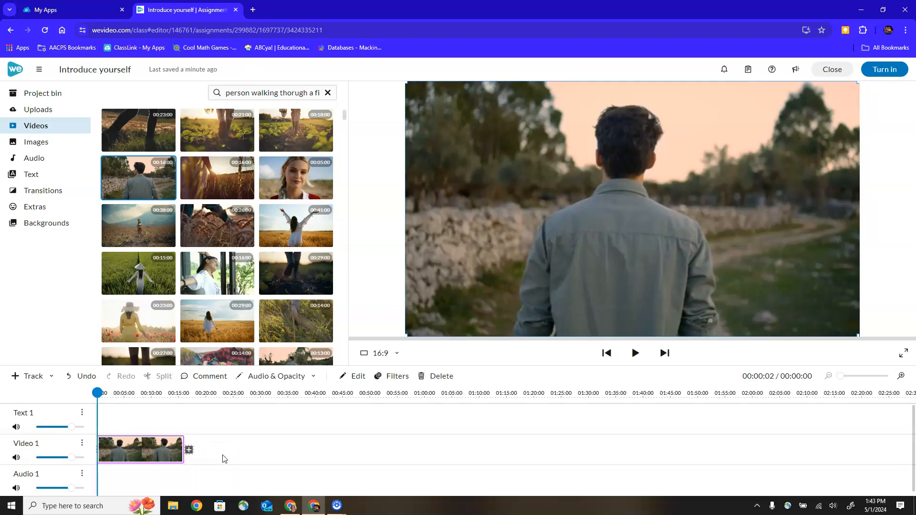
{"action": "mouse_move", "coordinate": [245, 402]}
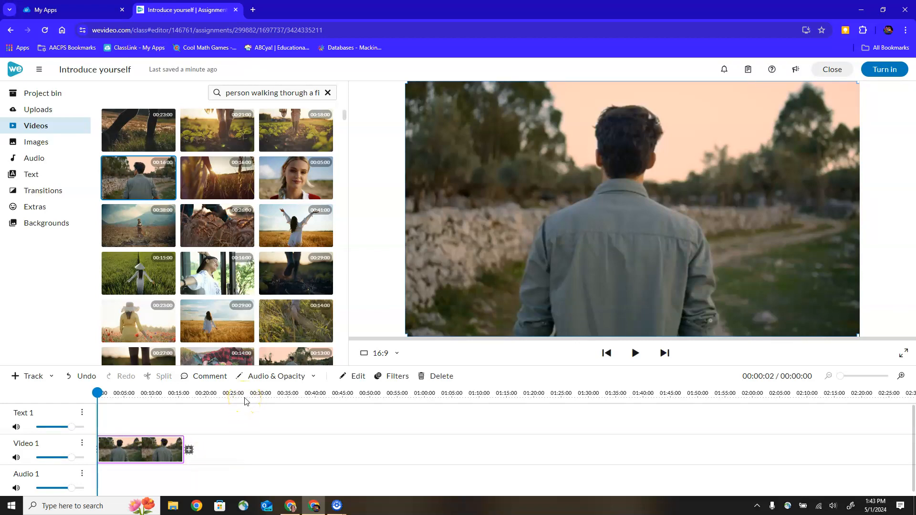
{"action": "left_click", "coordinate": [42, 93]}
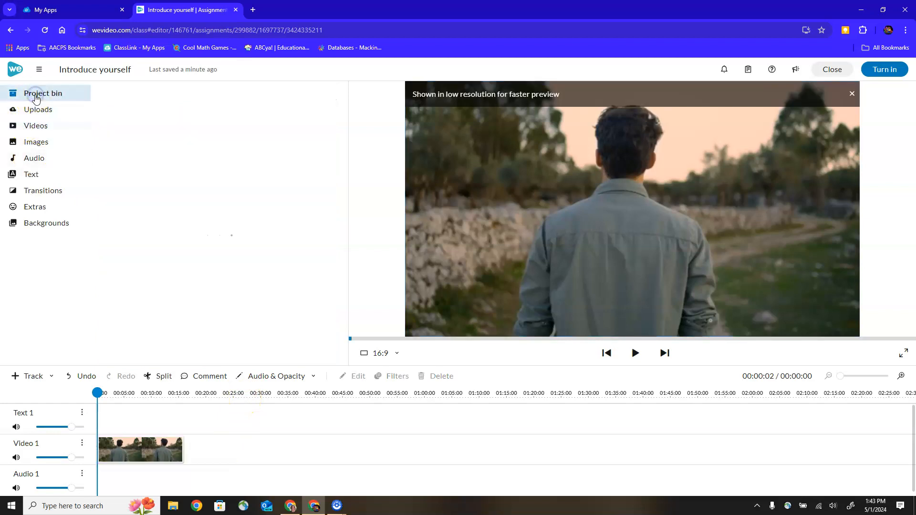
{"action": "left_click", "coordinate": [43, 93]}
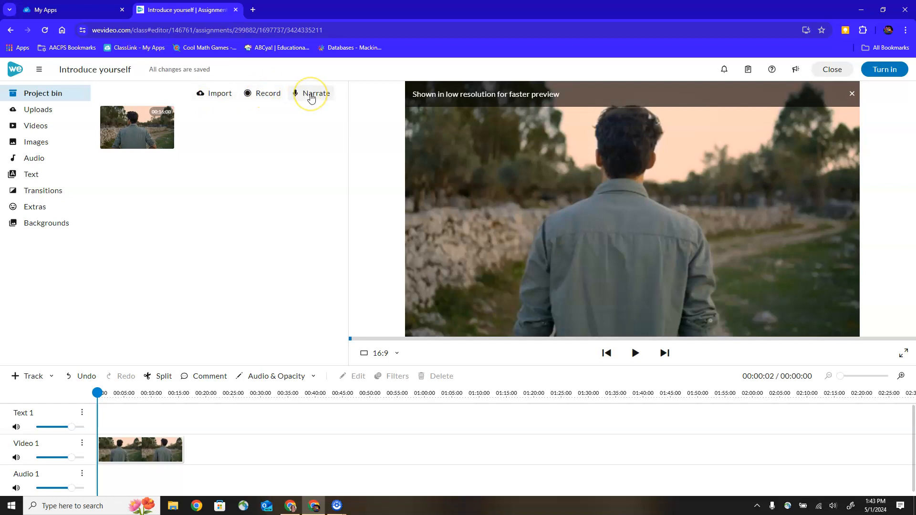
{"action": "left_click", "coordinate": [219, 92]}
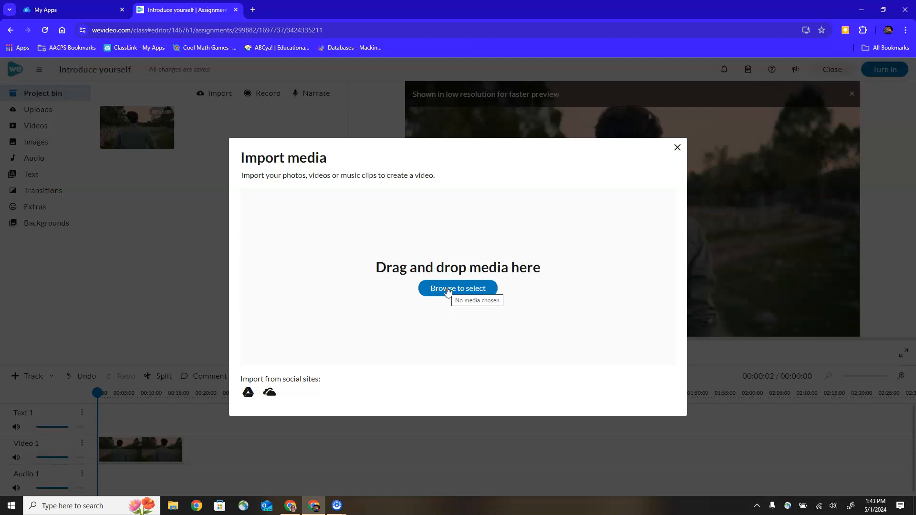
{"action": "mouse_move", "coordinate": [248, 392]}
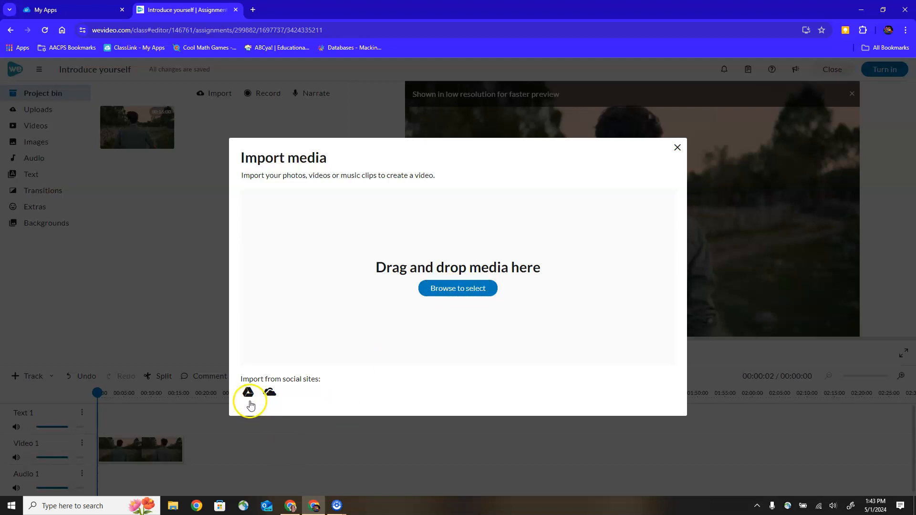
{"action": "mouse_move", "coordinate": [248, 393]}
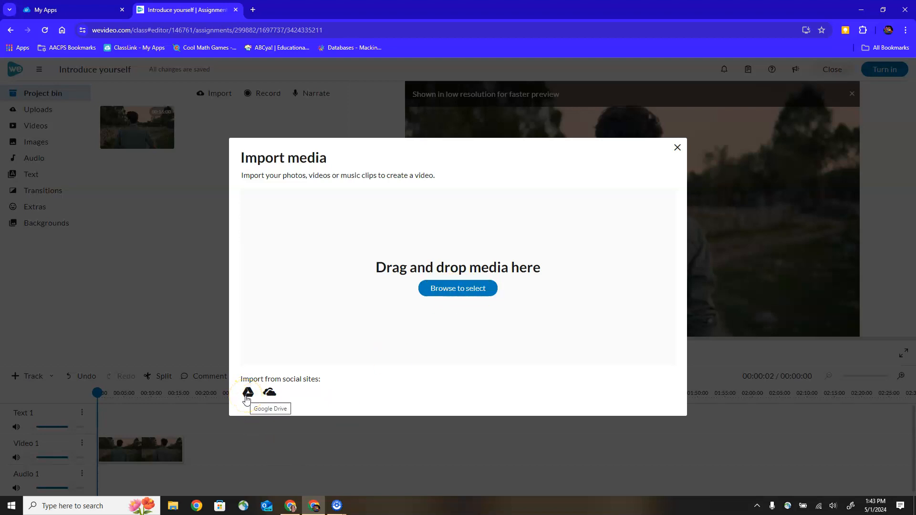
{"action": "mouse_move", "coordinate": [269, 392]}
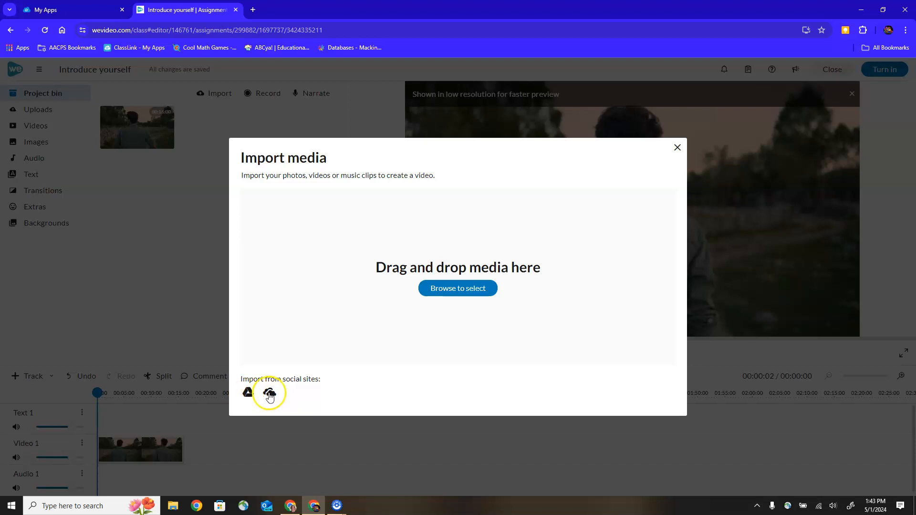
{"action": "mouse_move", "coordinate": [593, 166]}
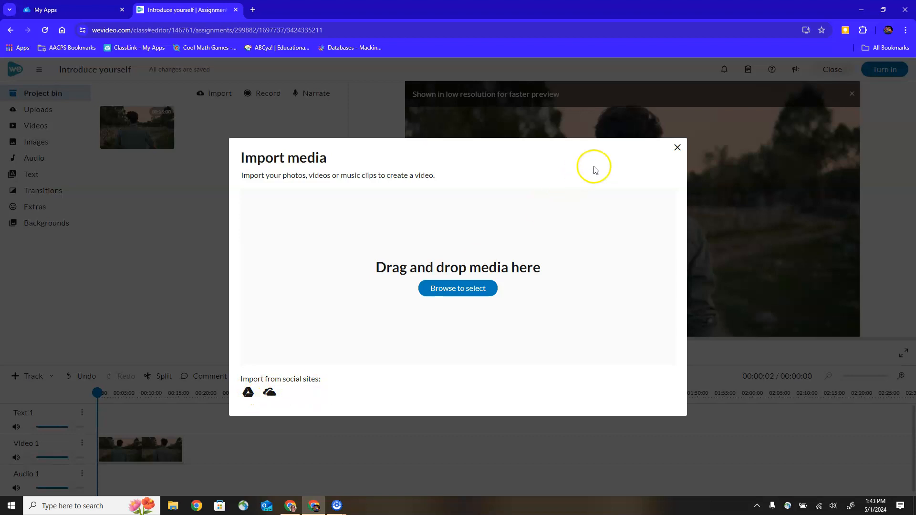
- Close Import media and start a new Webcam recording through to the live camera preview
{"action": "left_click", "coordinate": [678, 147]}
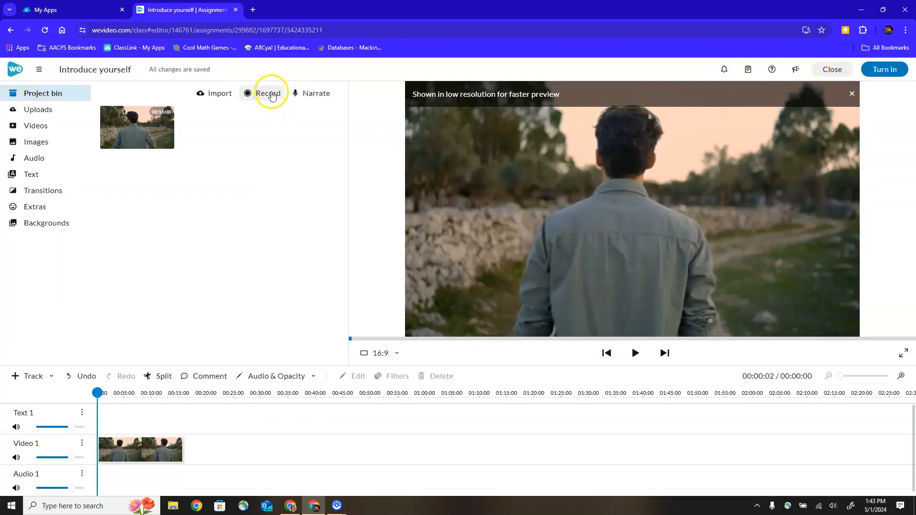
{"action": "left_click", "coordinate": [268, 92]}
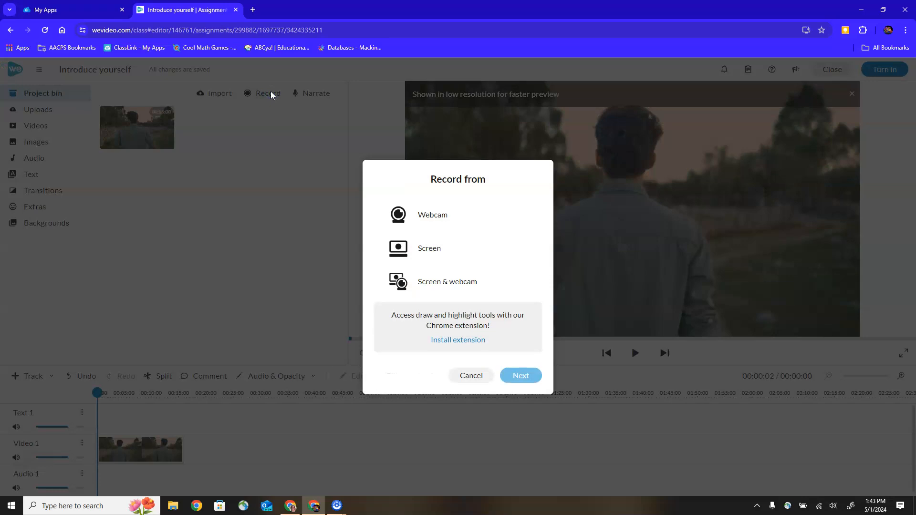
{"action": "mouse_move", "coordinate": [265, 121]}
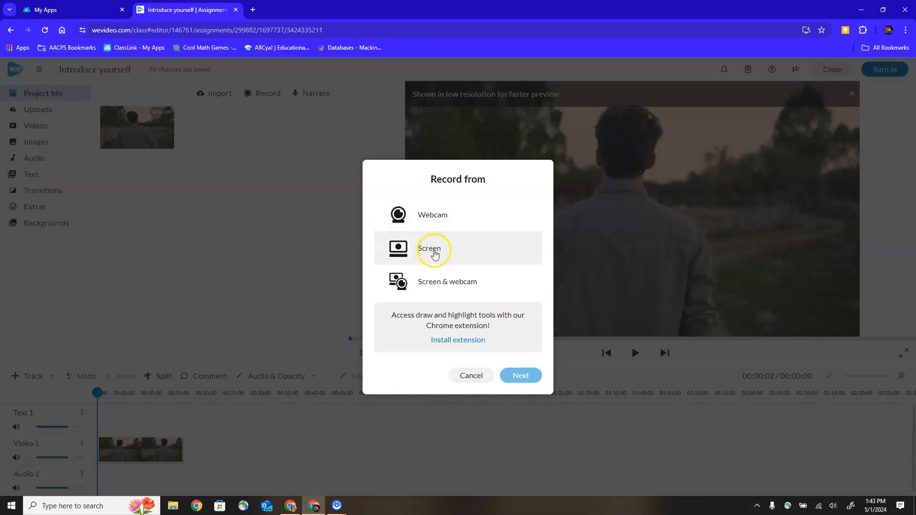
{"action": "mouse_move", "coordinate": [442, 292]}
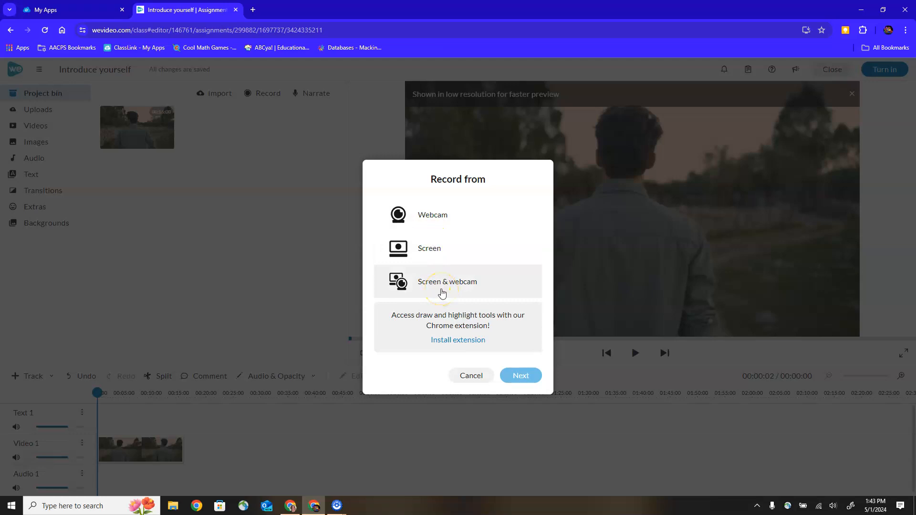
{"action": "left_click", "coordinate": [433, 214]}
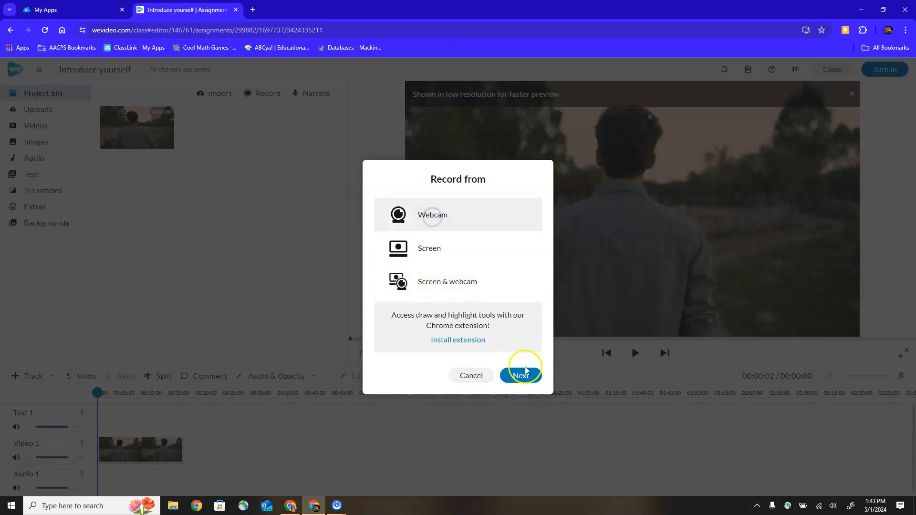
{"action": "left_click", "coordinate": [520, 377]}
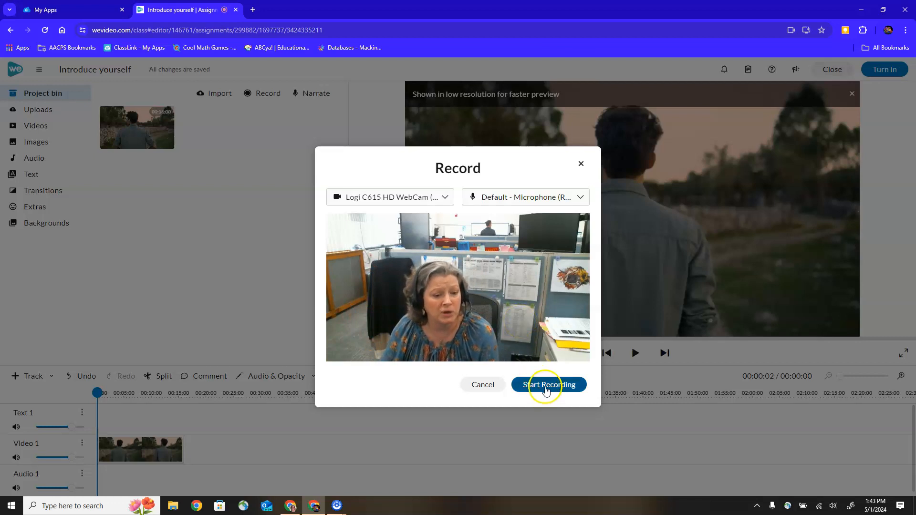
- Record a short webcam clip, stop it, and save it into the project
{"action": "left_click", "coordinate": [547, 385]}
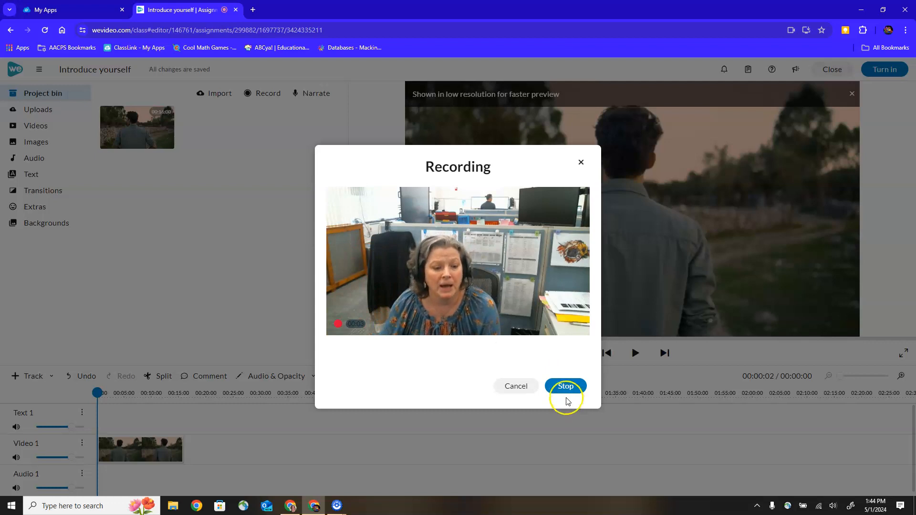
{"action": "left_click", "coordinate": [565, 387]}
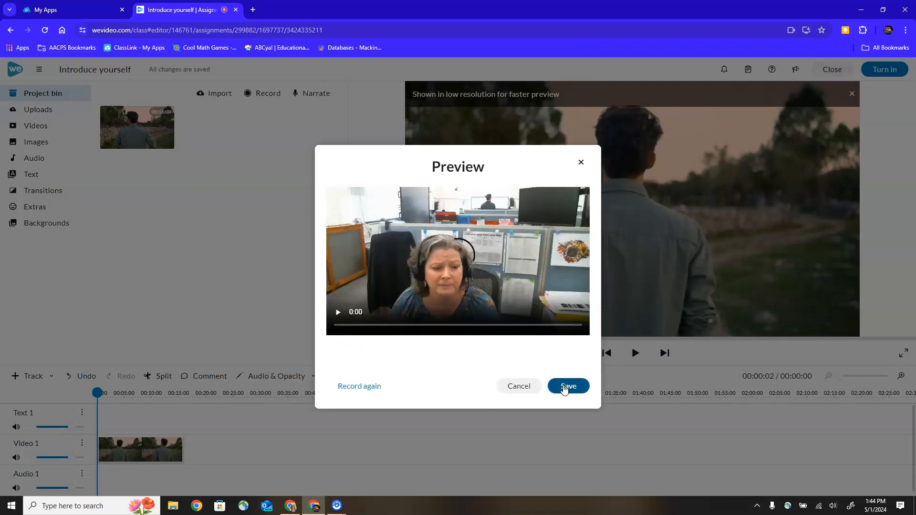
{"action": "mouse_move", "coordinate": [338, 313]}
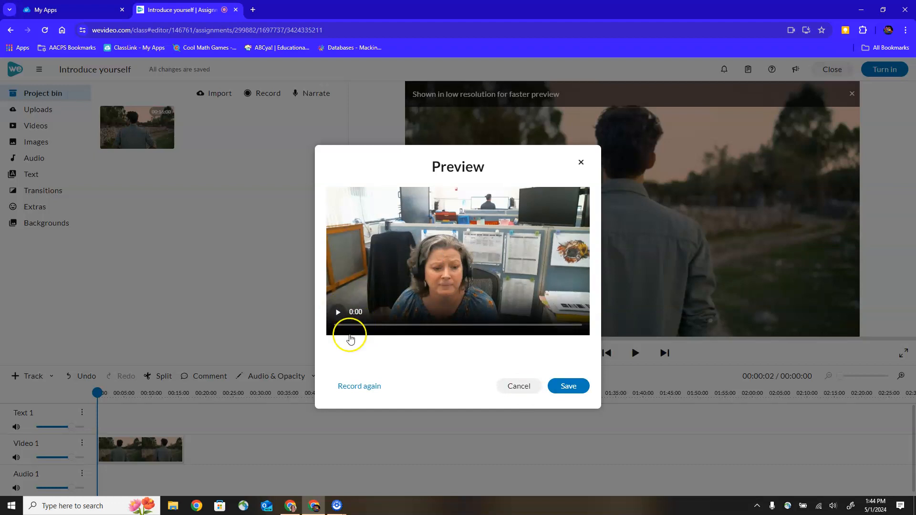
{"action": "mouse_move", "coordinate": [360, 389]}
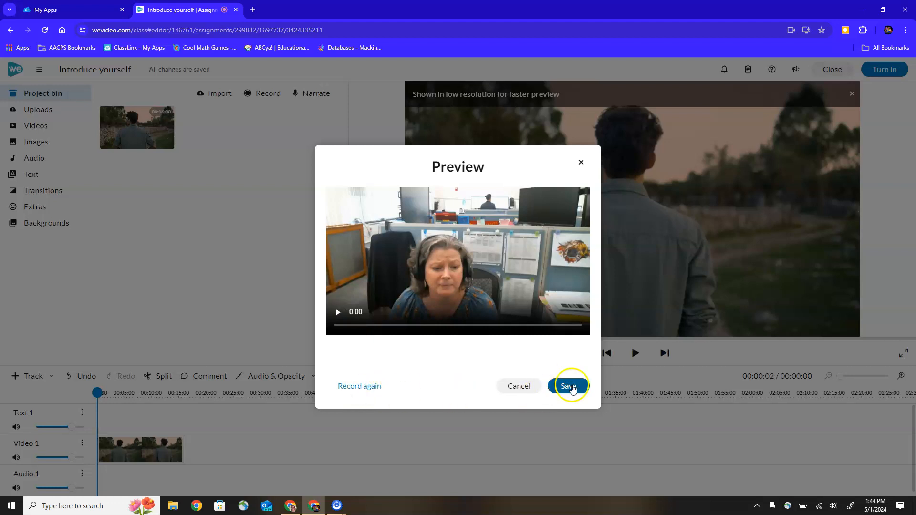
{"action": "left_click", "coordinate": [567, 387]}
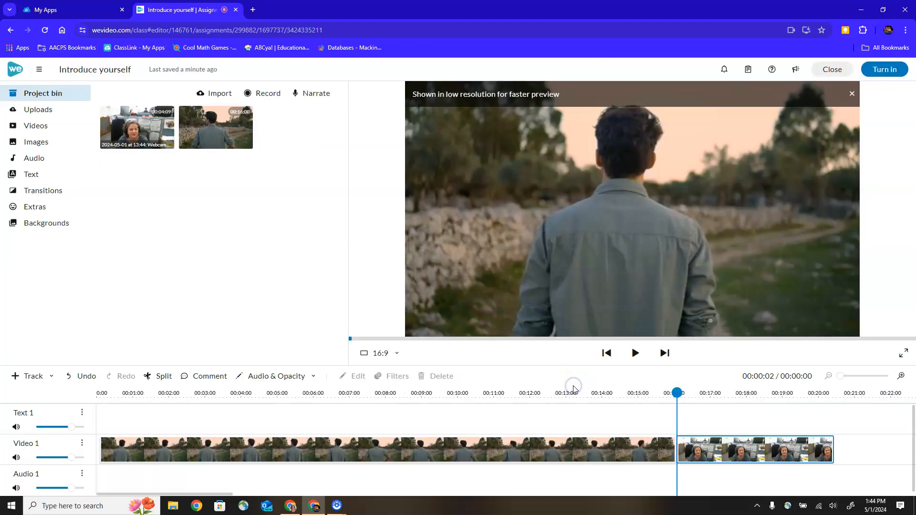
- Preview the webcam clip, then switch to the Audio library of music tracks
{"action": "left_click", "coordinate": [137, 127]}
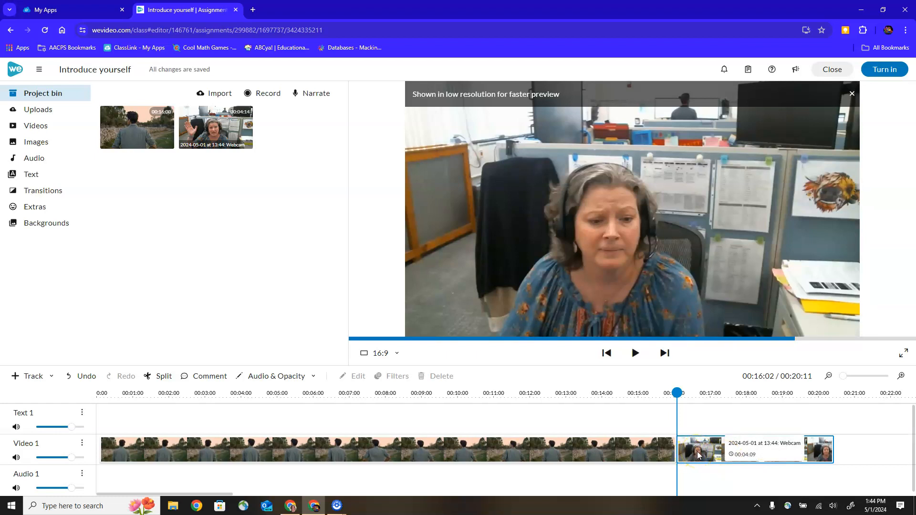
{"action": "mouse_move", "coordinate": [34, 158]}
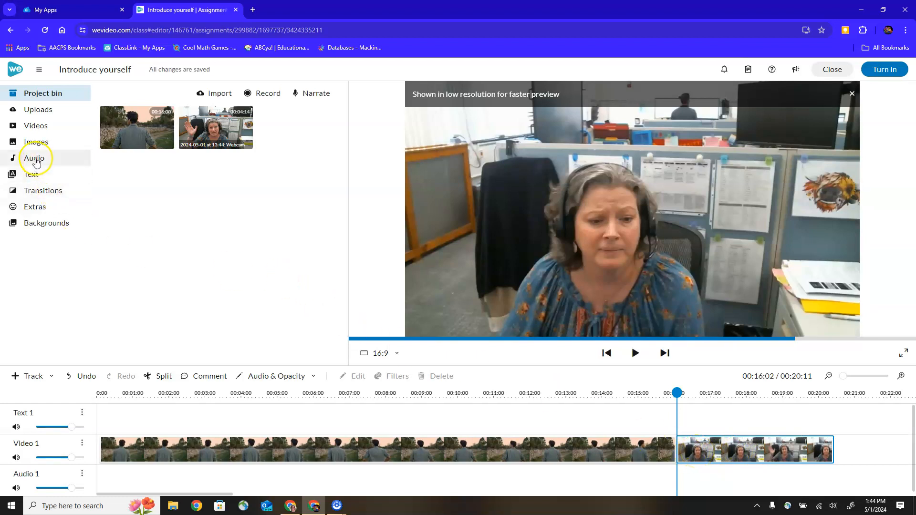
{"action": "left_click", "coordinate": [34, 158]}
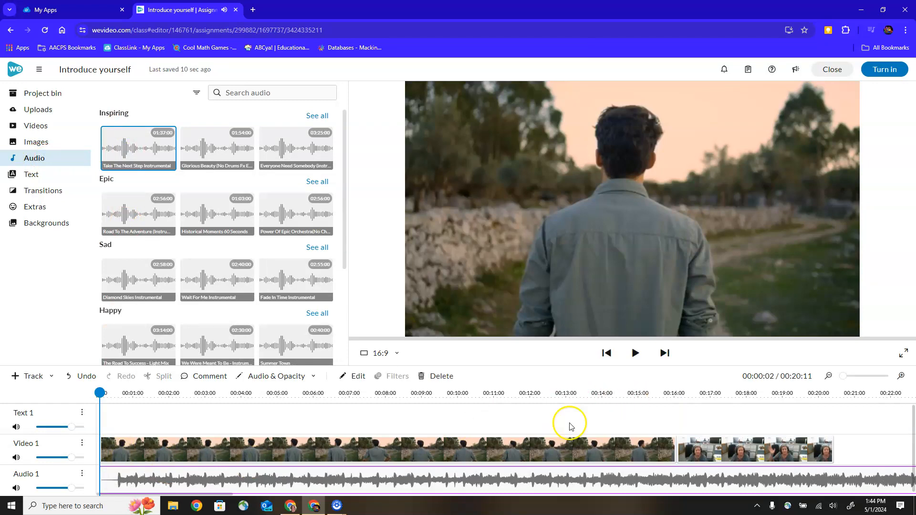
{"action": "mouse_move", "coordinate": [5, 146]}
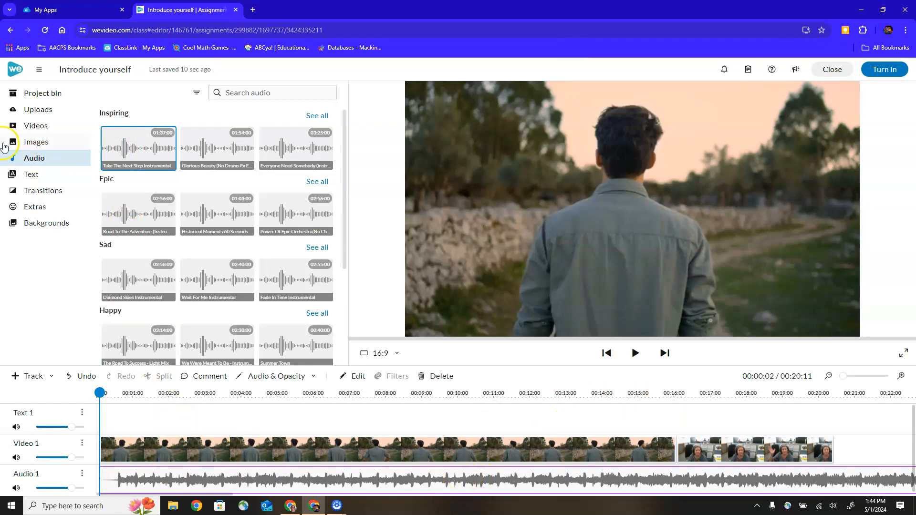
- Add the first plain Sample title from the Text library onto the Text 1 track
{"action": "left_click", "coordinate": [31, 173]}
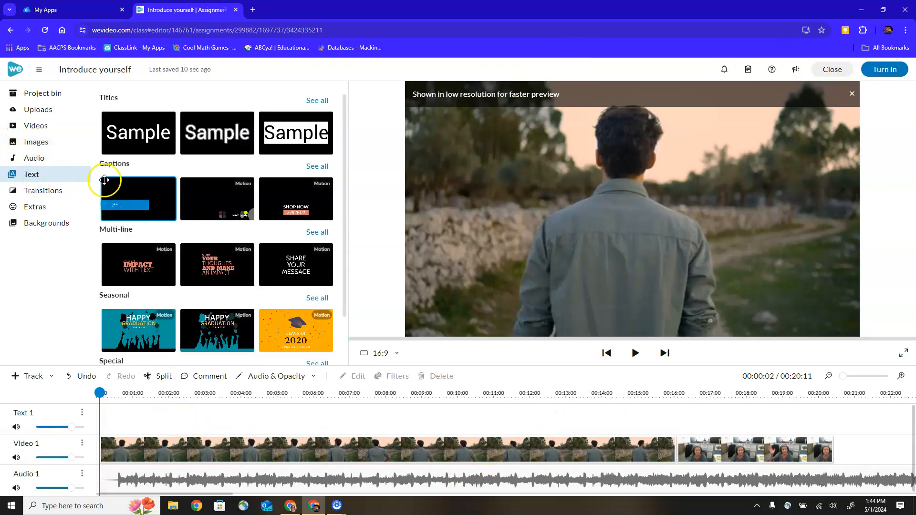
{"action": "left_click", "coordinate": [138, 133]}
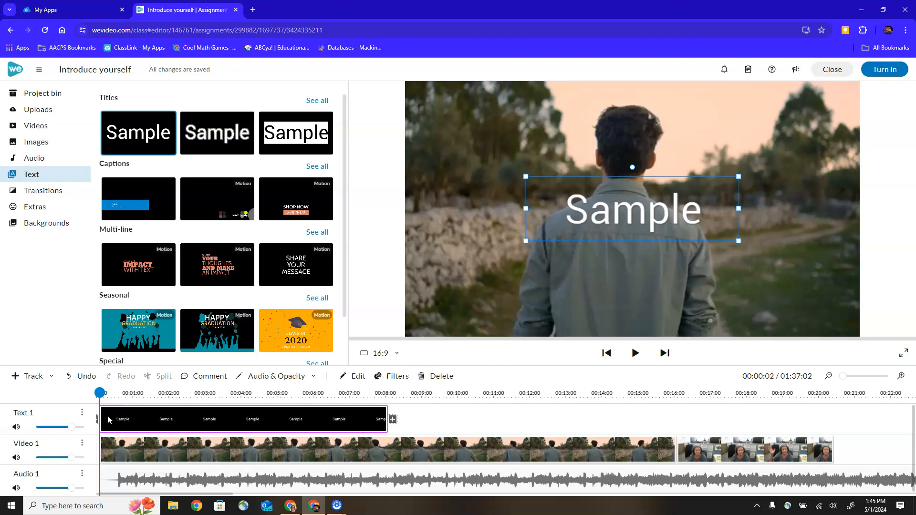
{"action": "mouse_move", "coordinate": [832, 69]}
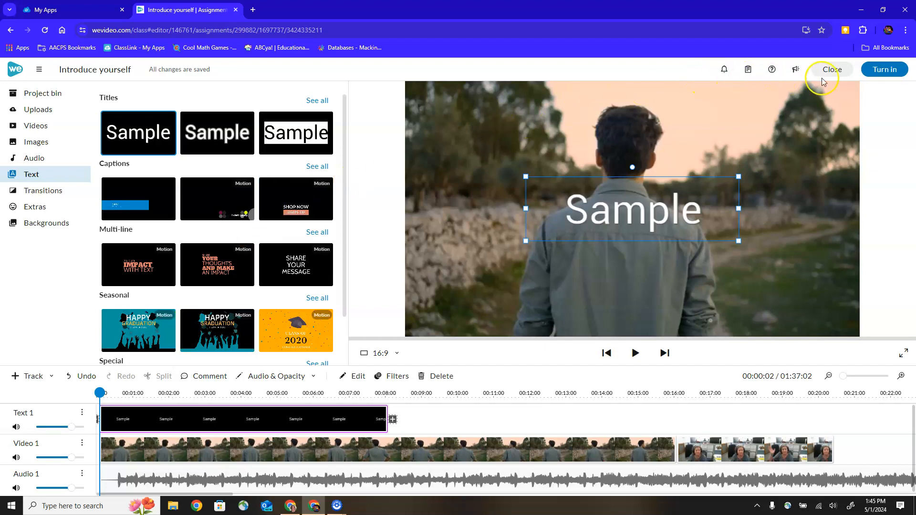
{"action": "mouse_move", "coordinate": [832, 69]}
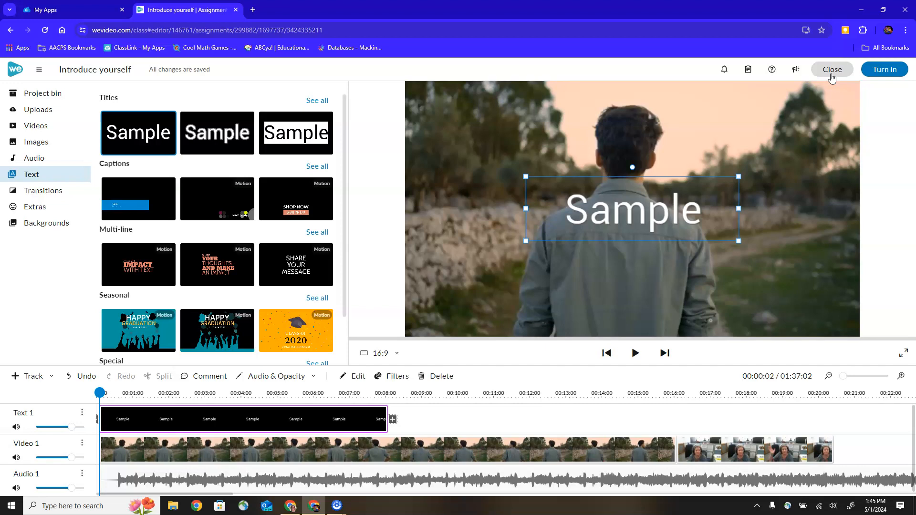
{"action": "mouse_move", "coordinate": [884, 68]}
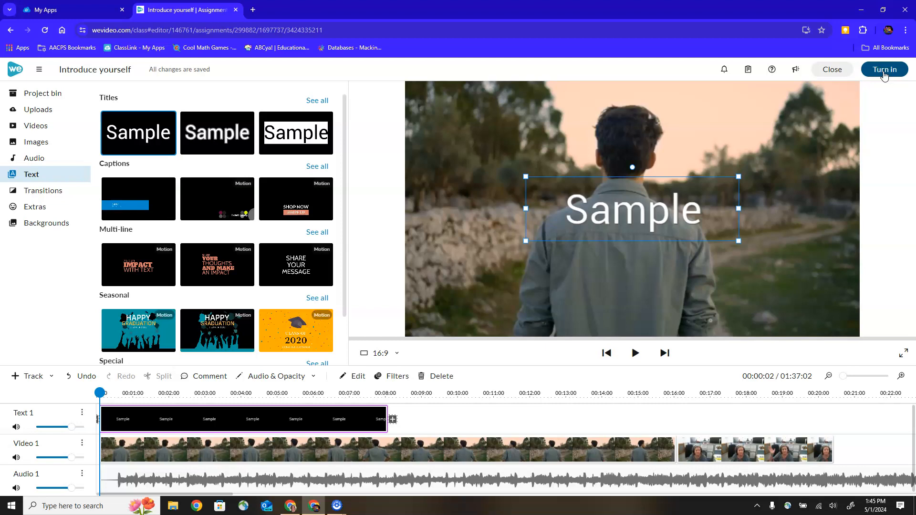
{"action": "mouse_move", "coordinate": [848, 93]}
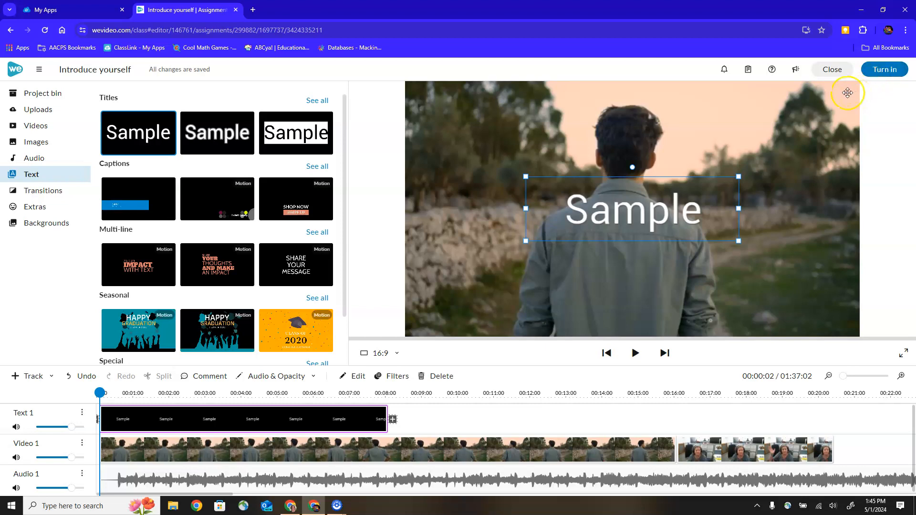